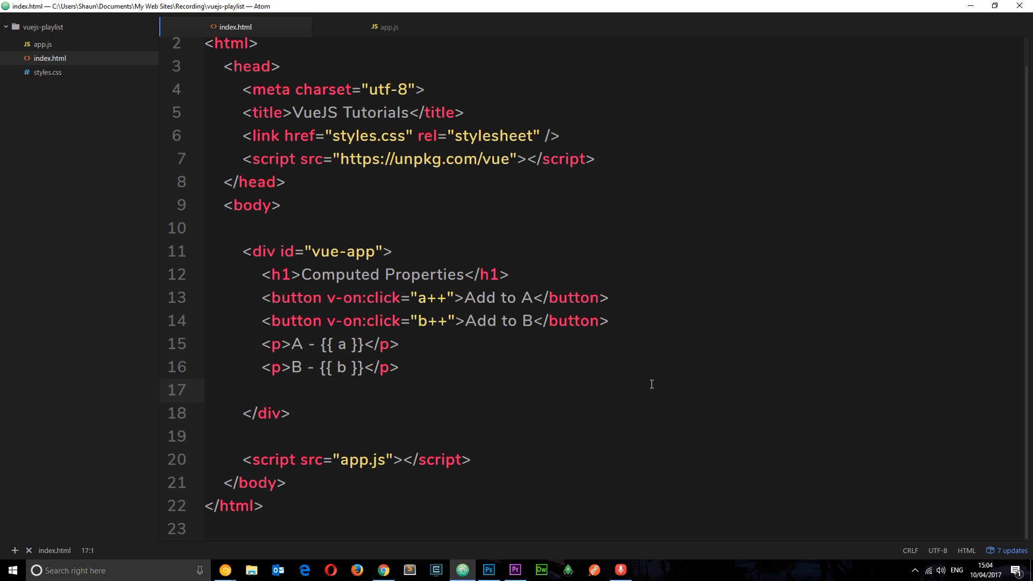
Review the existing buttons in index.html and the a, b, age data in app.js
left_click(388, 27)
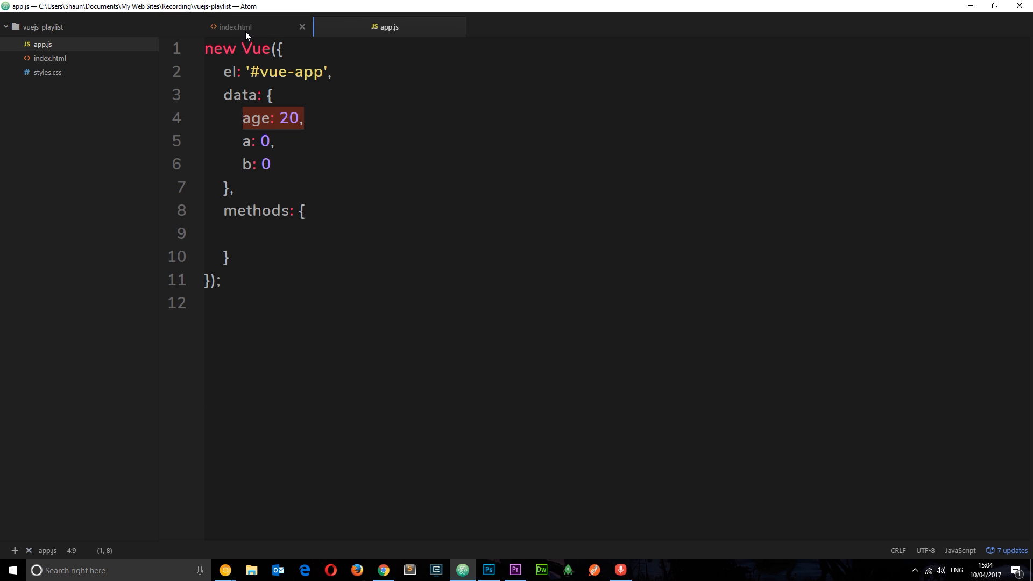
left_click(235, 27)
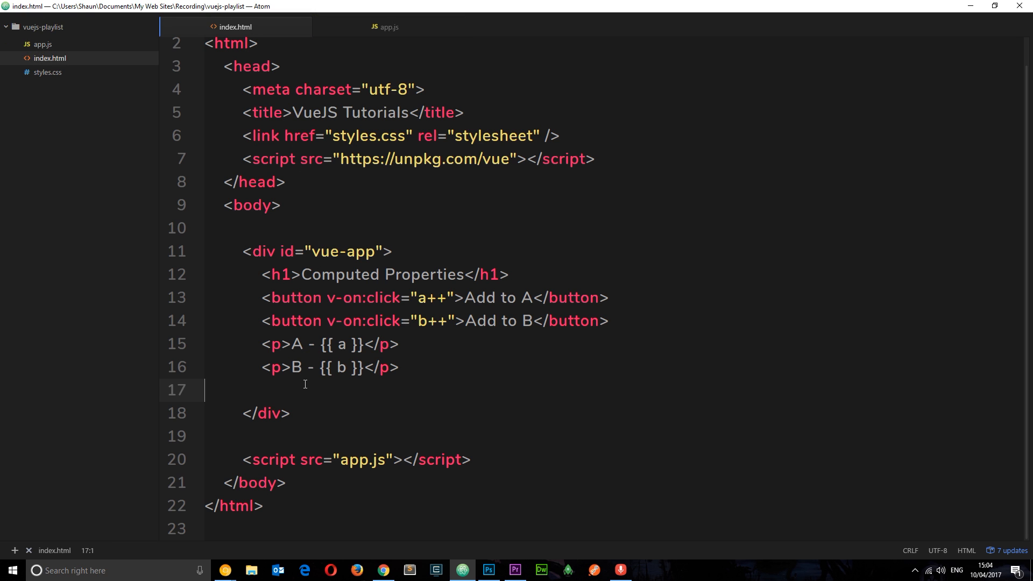
mouse_move(317, 367)
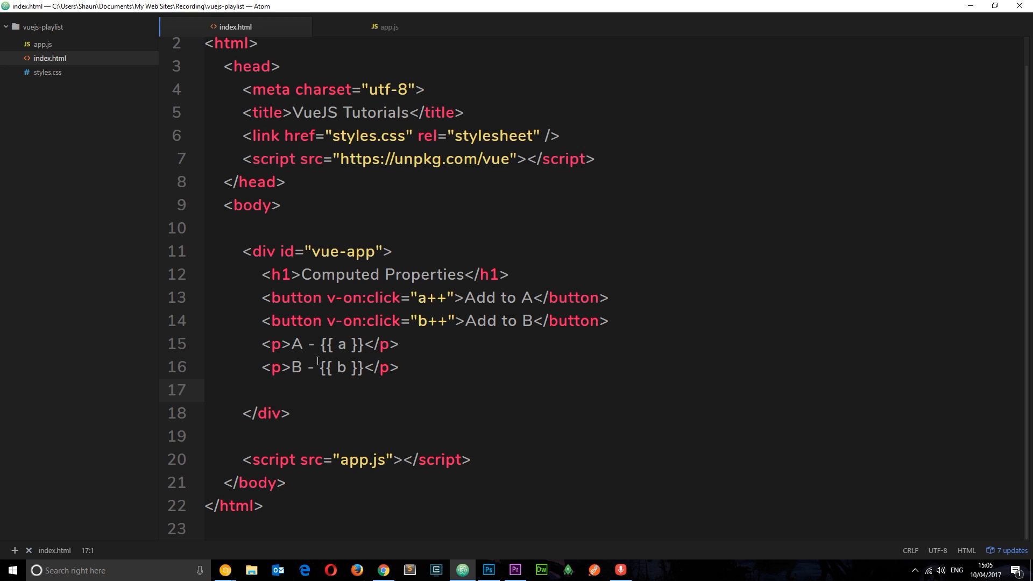
left_click(204, 389)
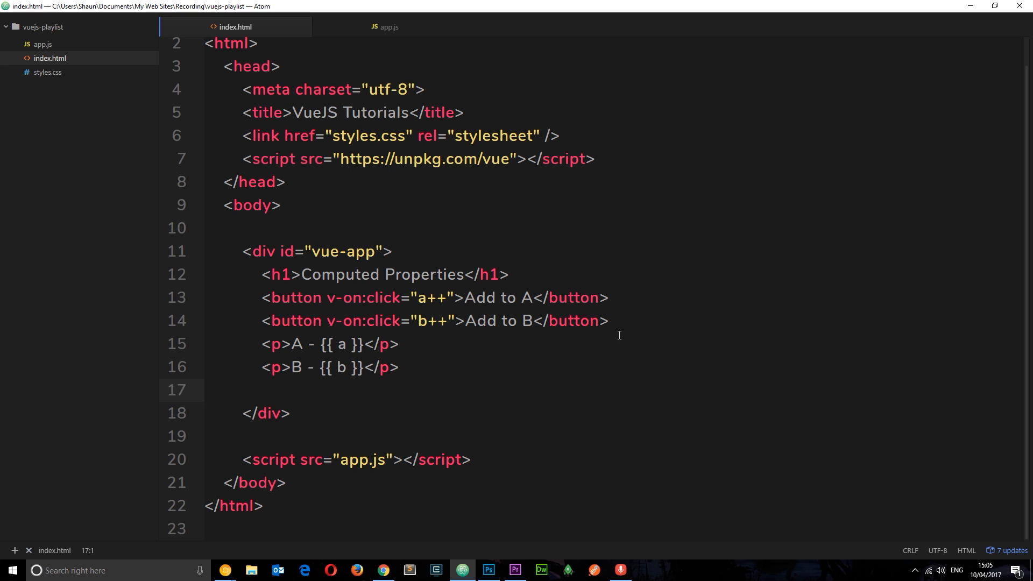
left_click_drag(277, 297, 283, 321)
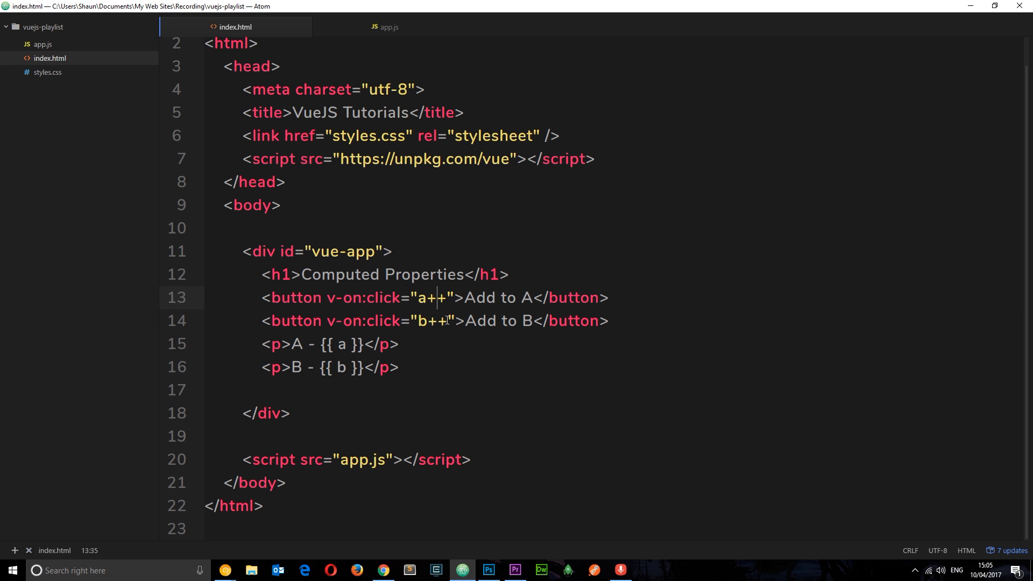
double_click(431, 321)
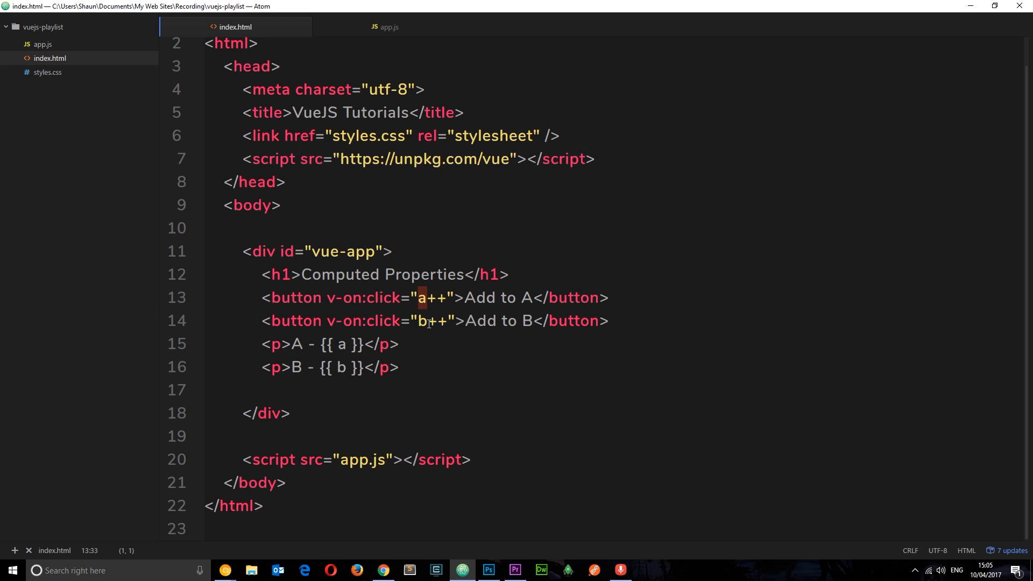
left_click(385, 27)
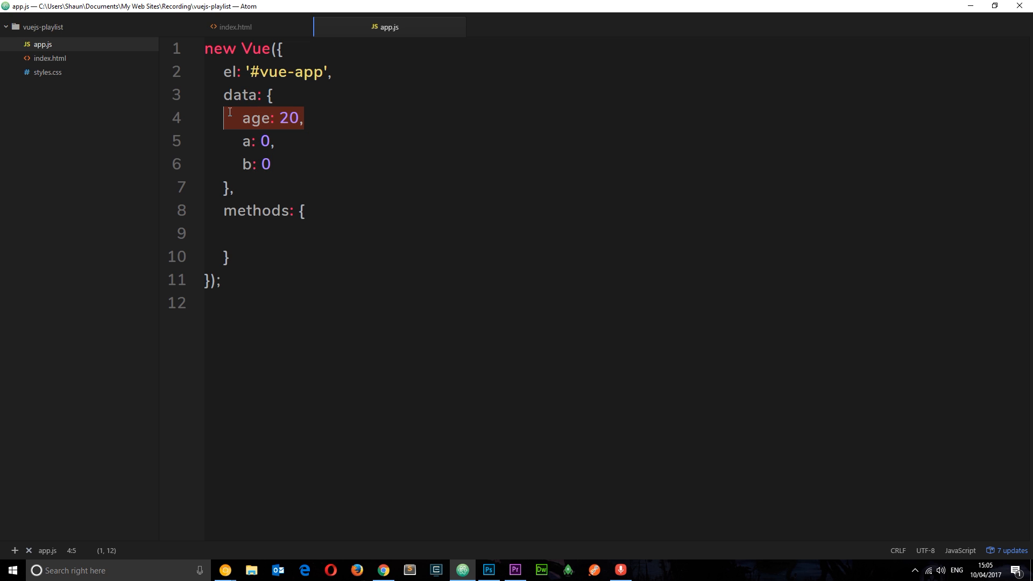
left_click(236, 27)
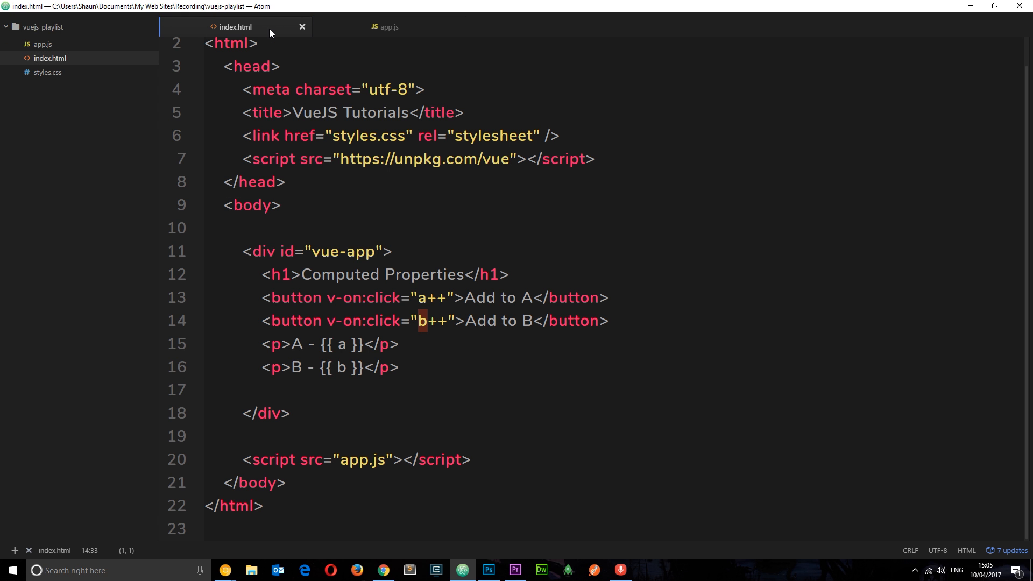
left_click(441, 321)
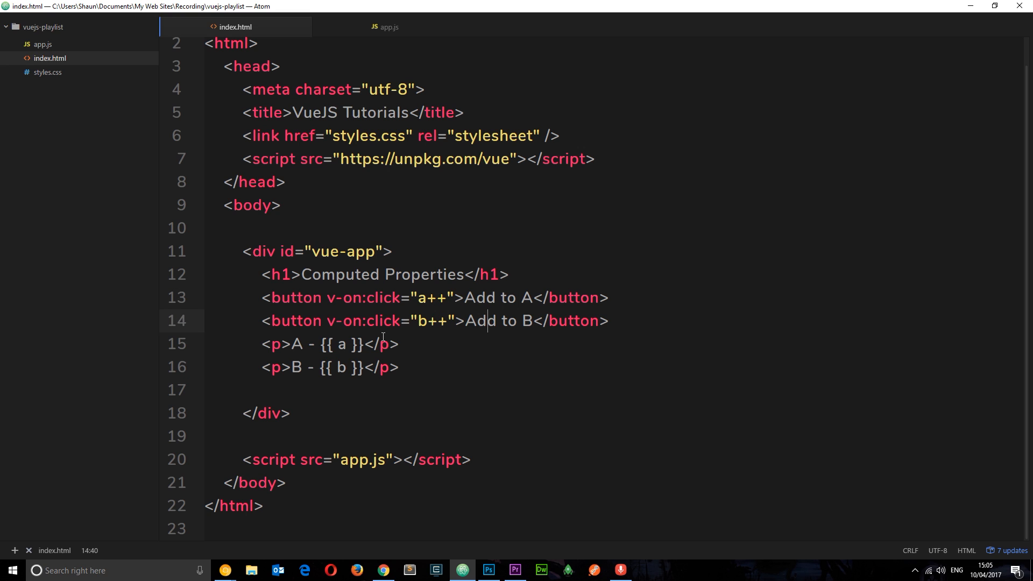
double_click(341, 343)
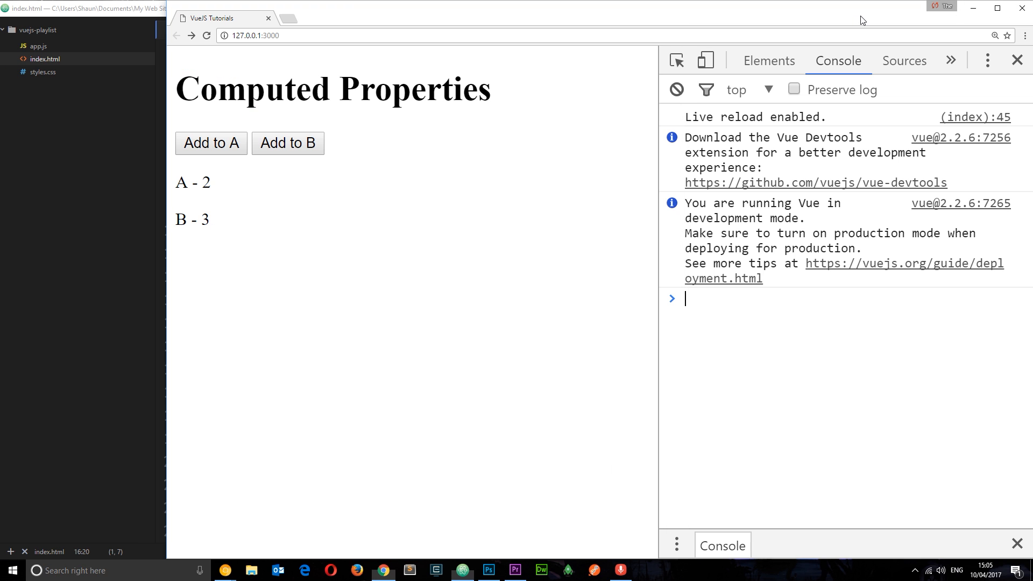
Try the Add to B counter in the browser and check the age value in app.js
left_click(207, 35)
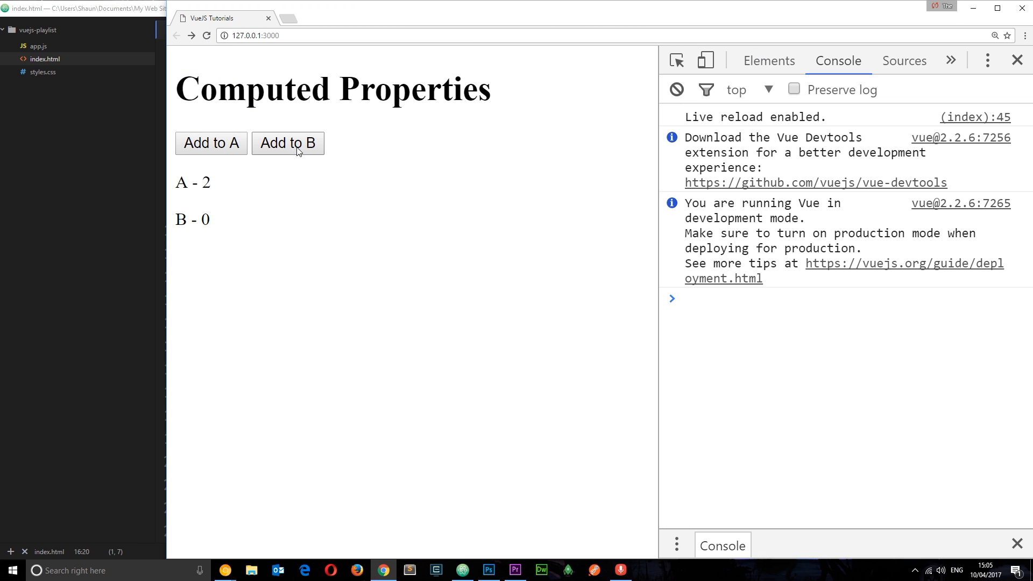
left_click(288, 143)
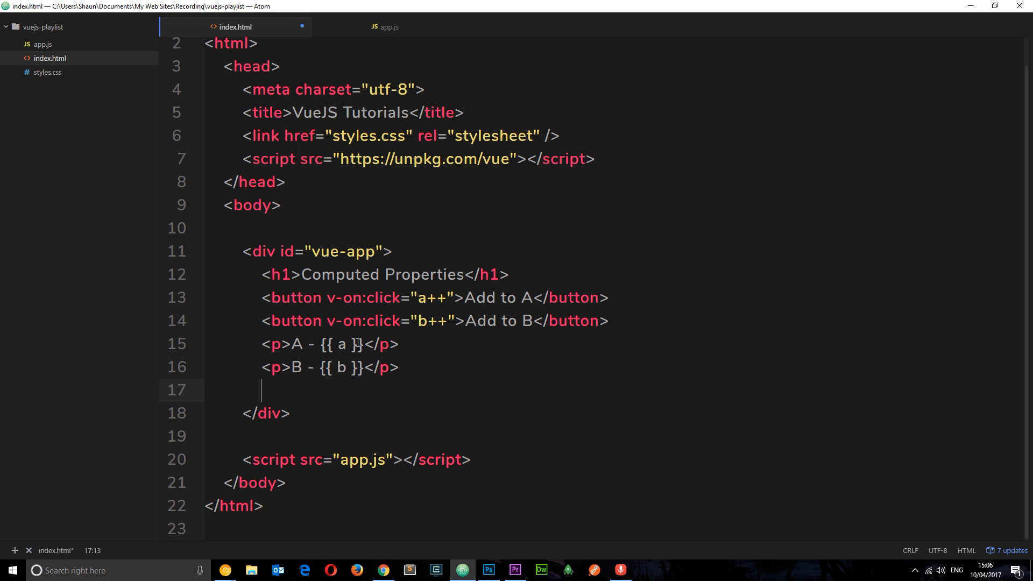
double_click(342, 367)
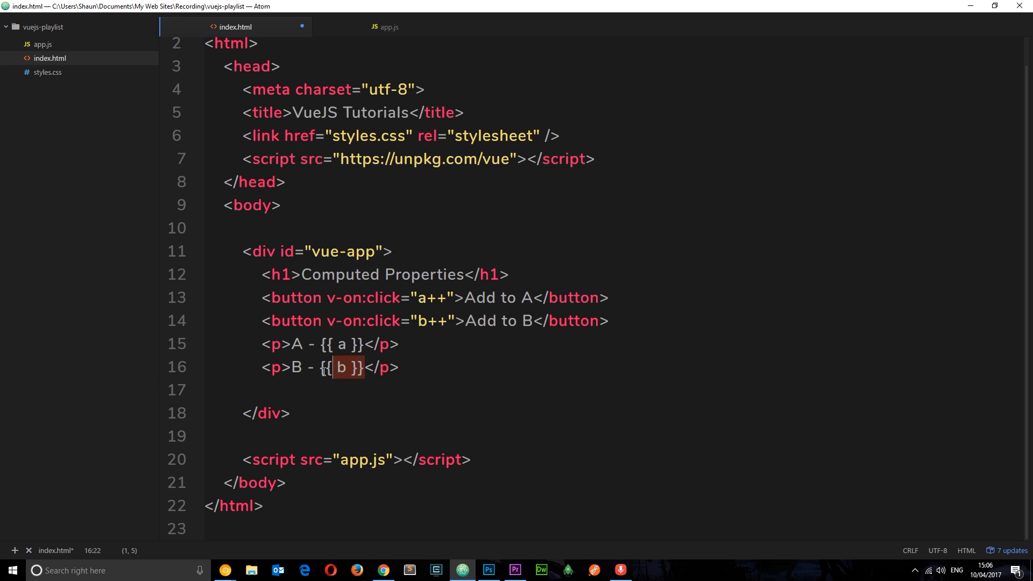
left_click(388, 27)
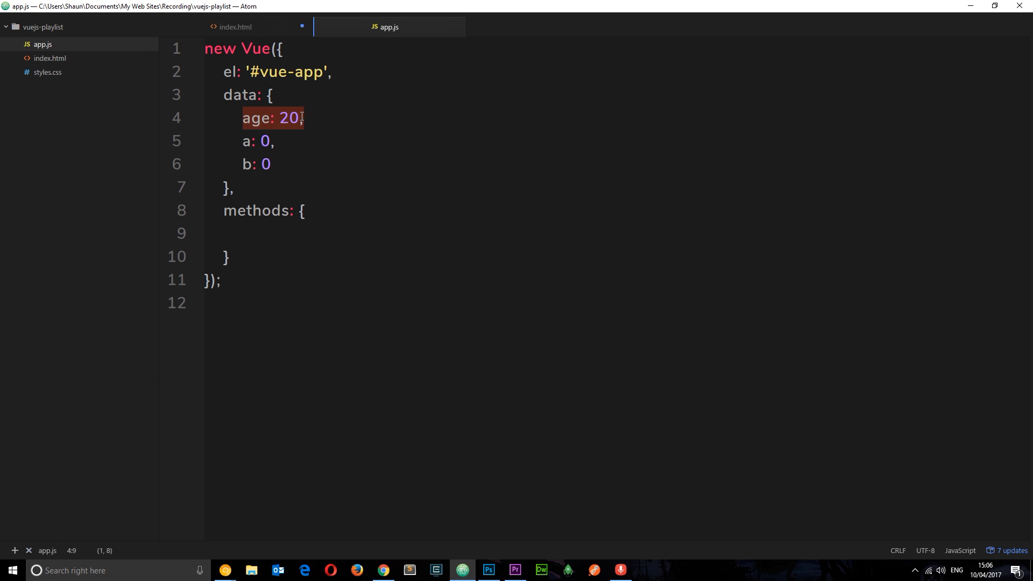
left_click(236, 26)
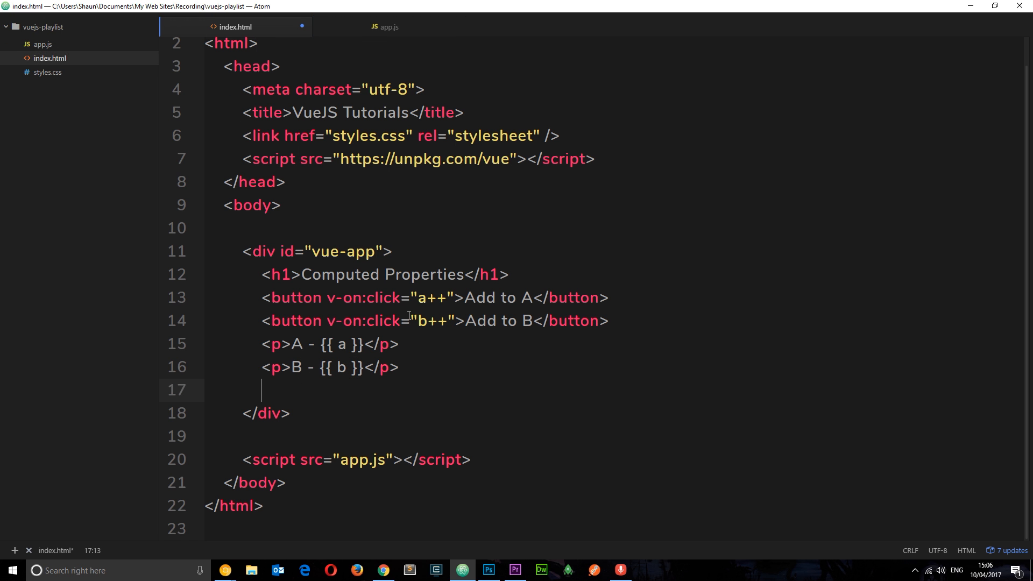
Add a paragraph reading Age + A = {{ addToA() }} to index.html
type("<p></p>")
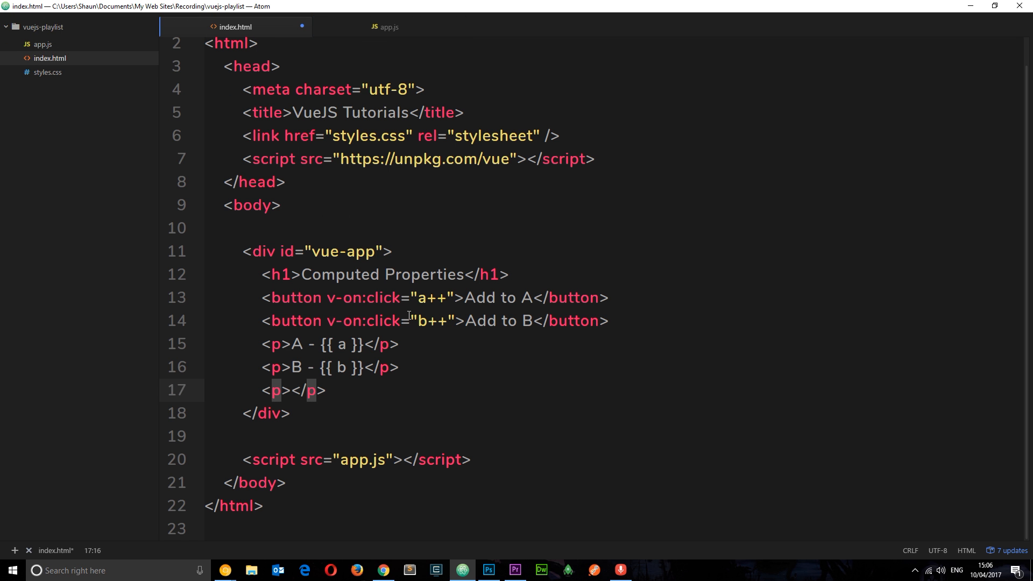
type("Age")
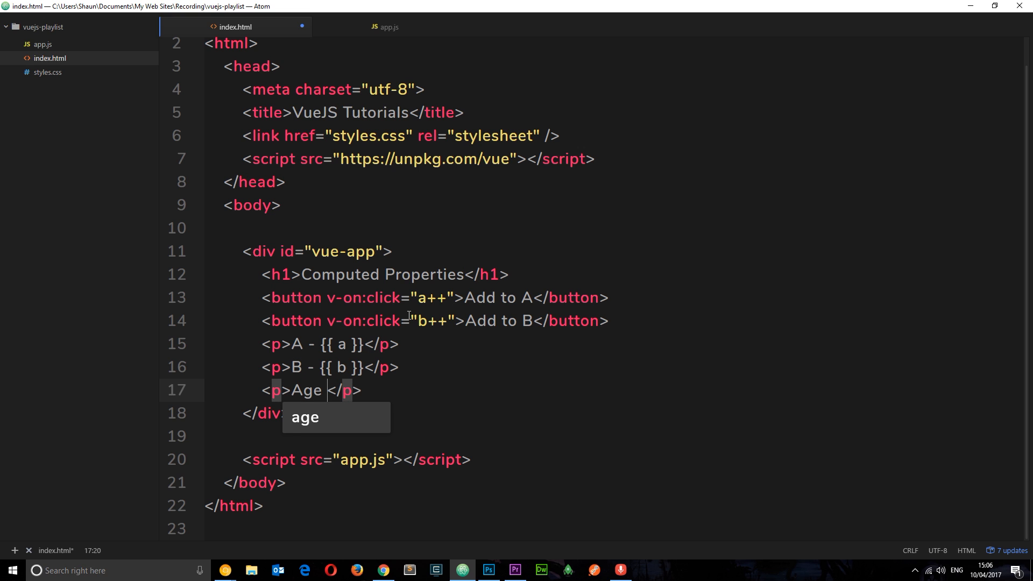
type("+ A =")
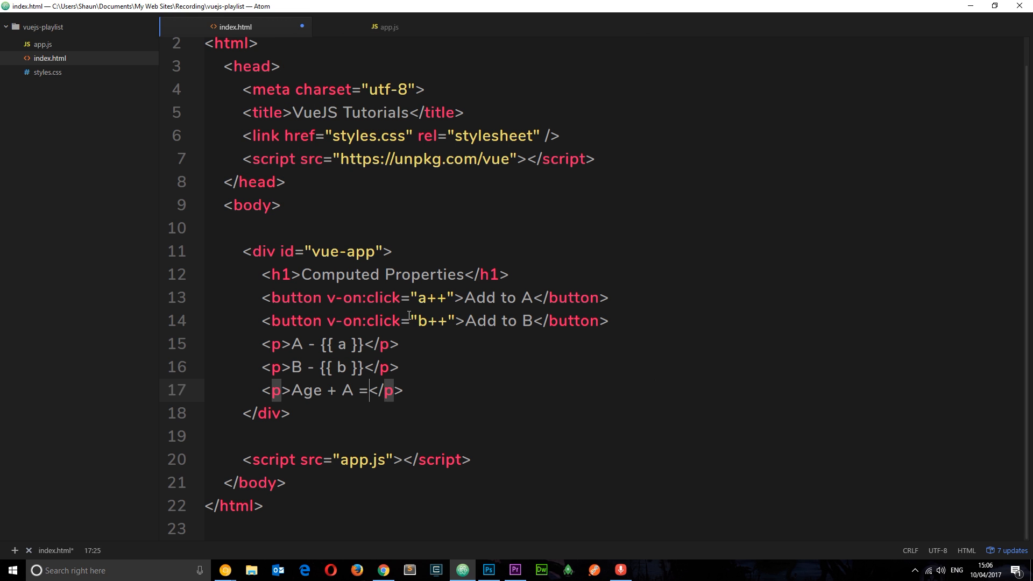
type("{{}}")
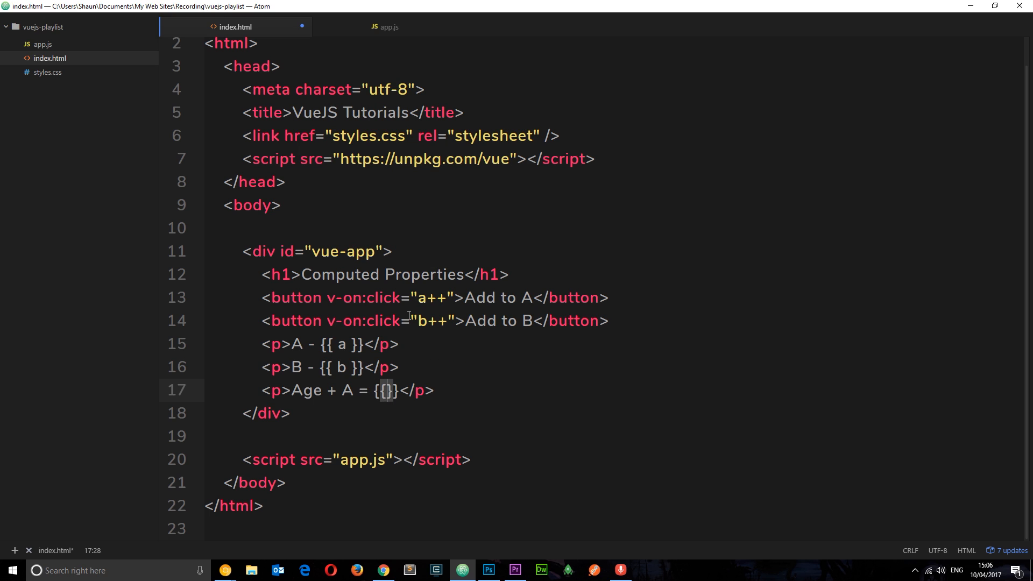
type("addToA")
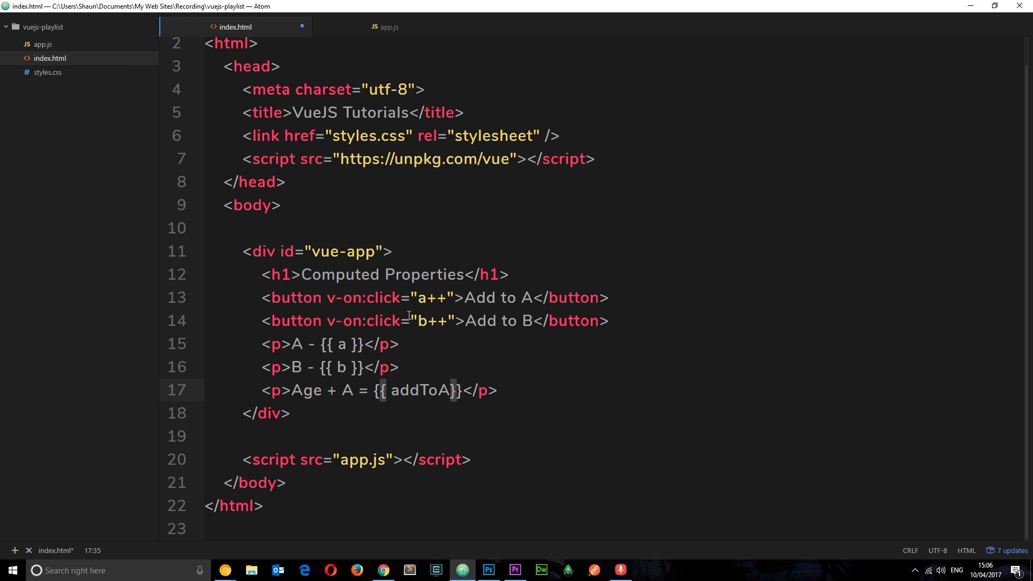
type("()")
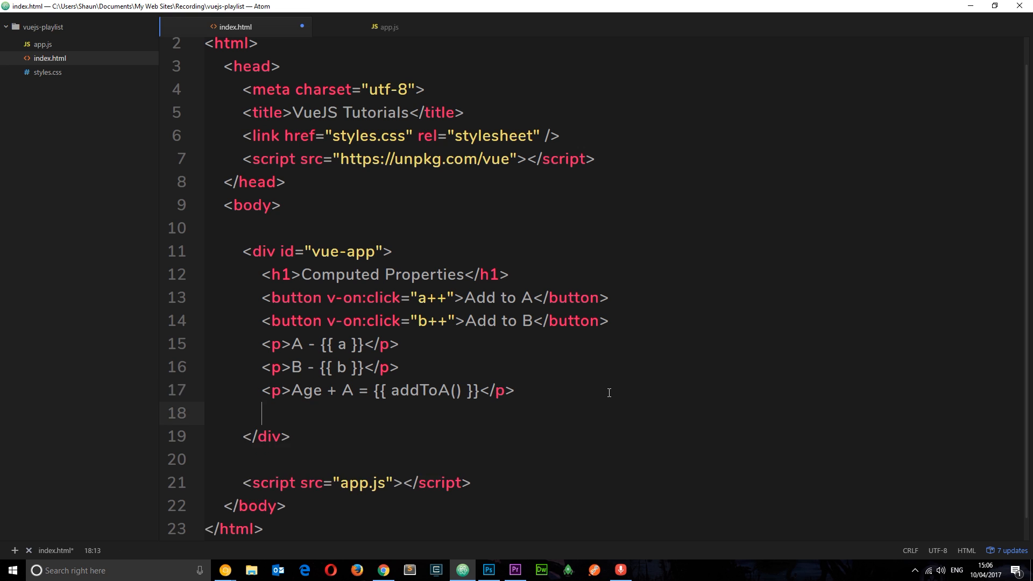
Duplicate the line as Age + B = {{ addToB() }}
type("<p>Age + = {{ addToA() }}</p>")
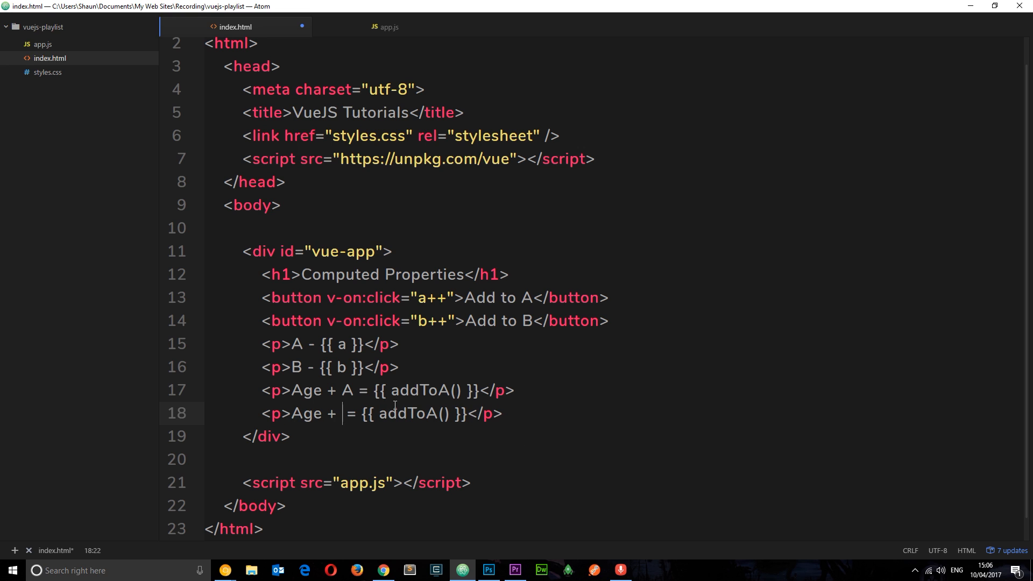
type("B")
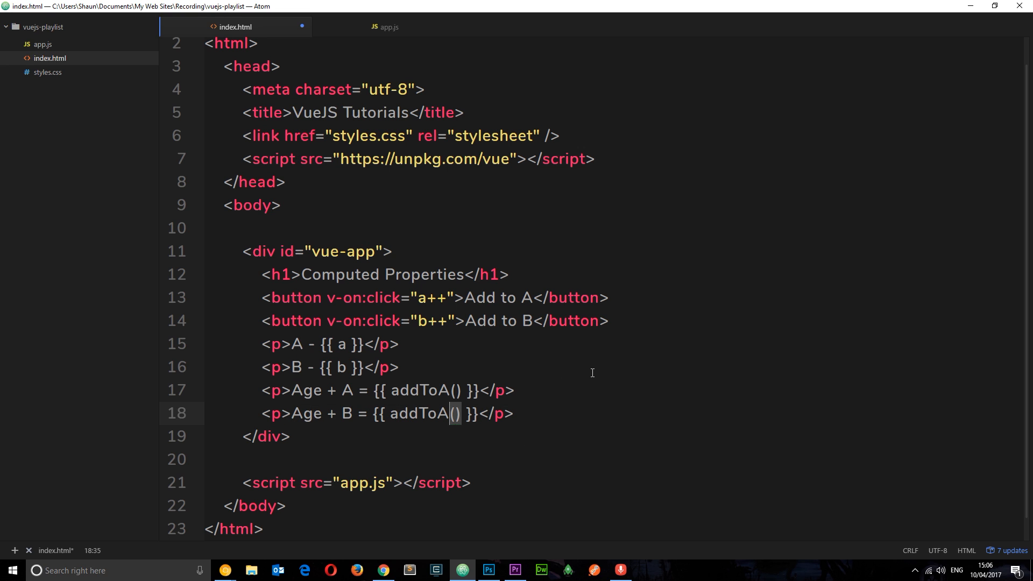
key("backspace")
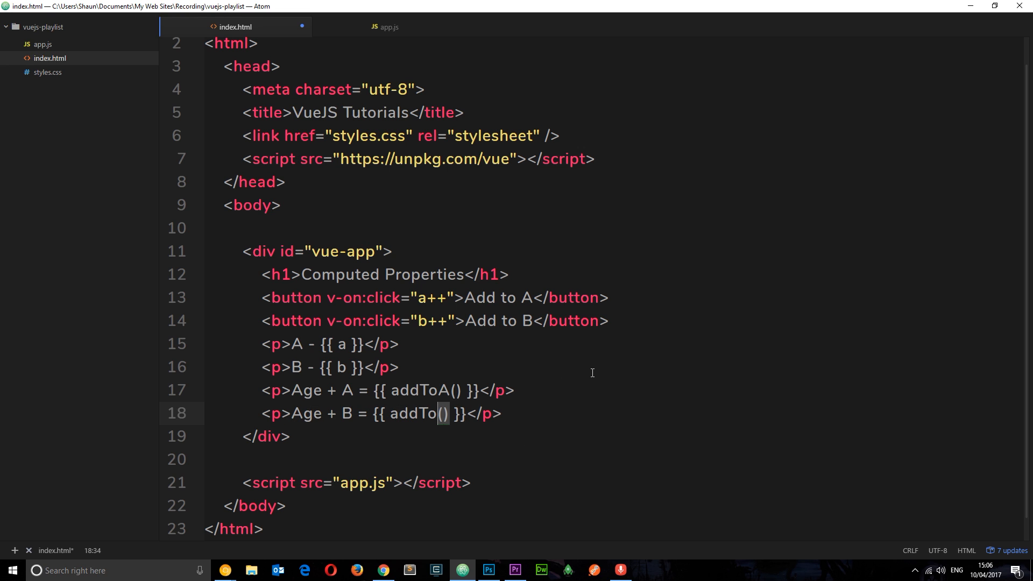
type("B")
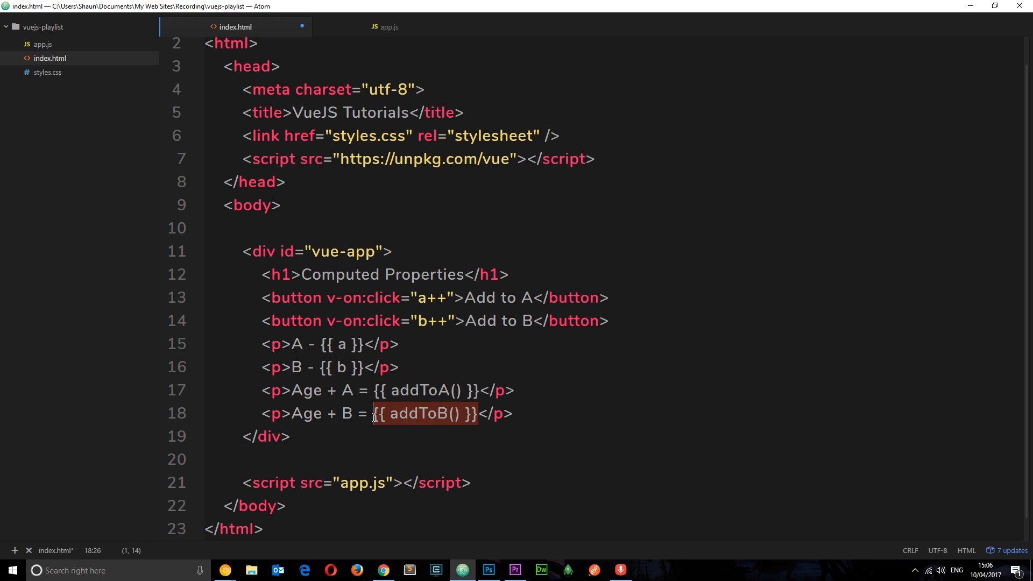
left_click(451, 413)
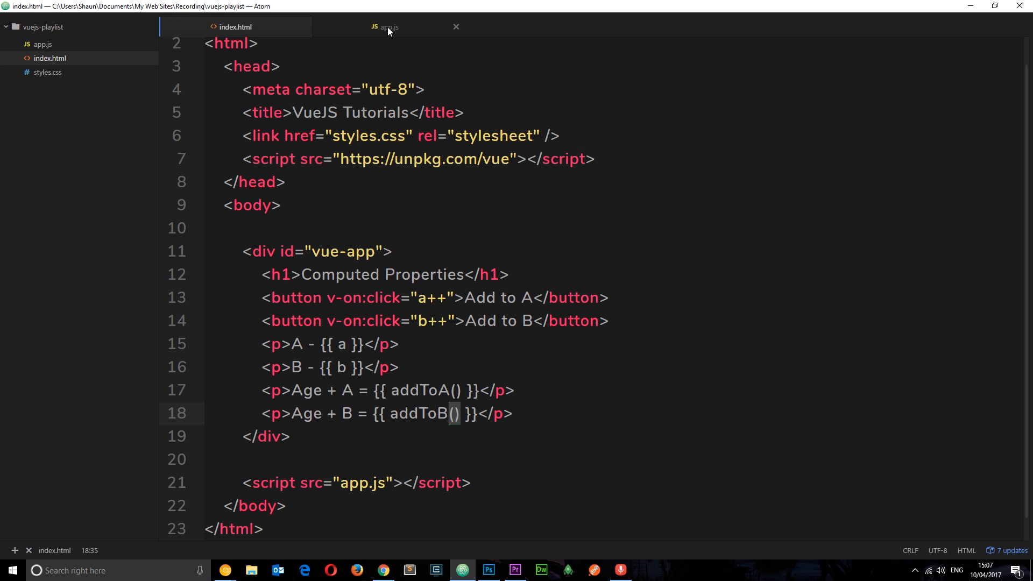
Write an addToA method in app.js returning this.a + this.age
left_click(388, 27)
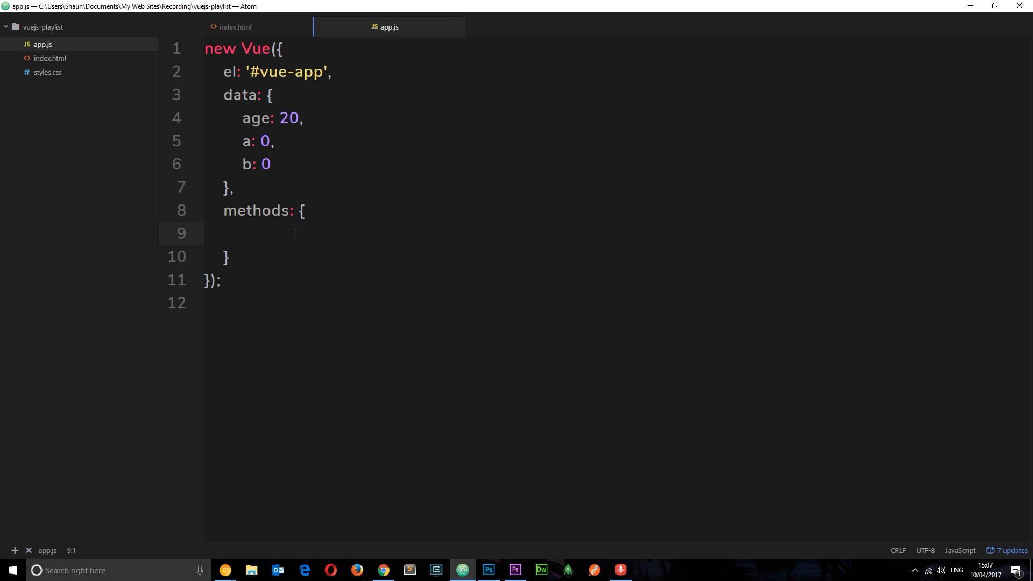
type("ad")
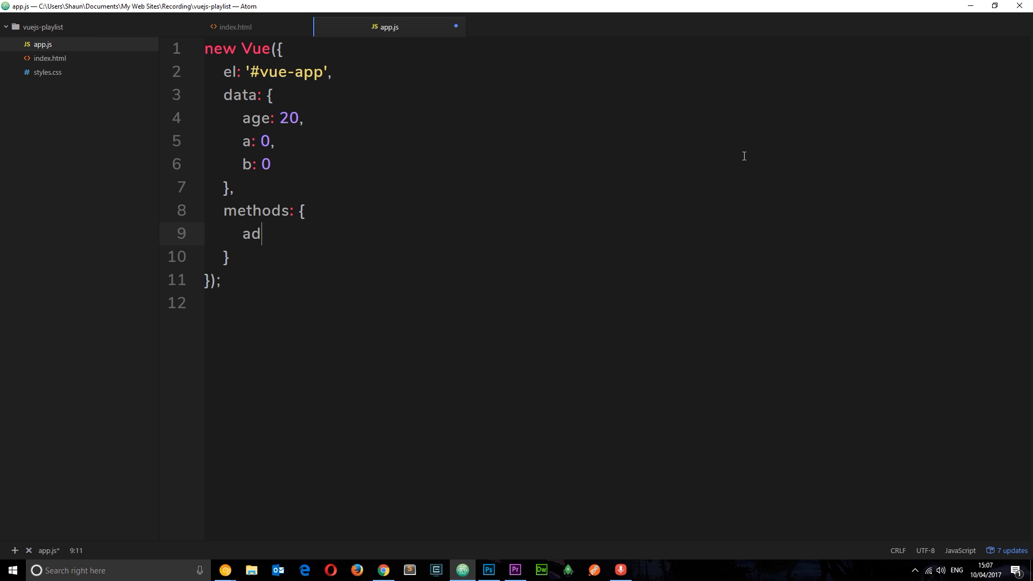
type("To")
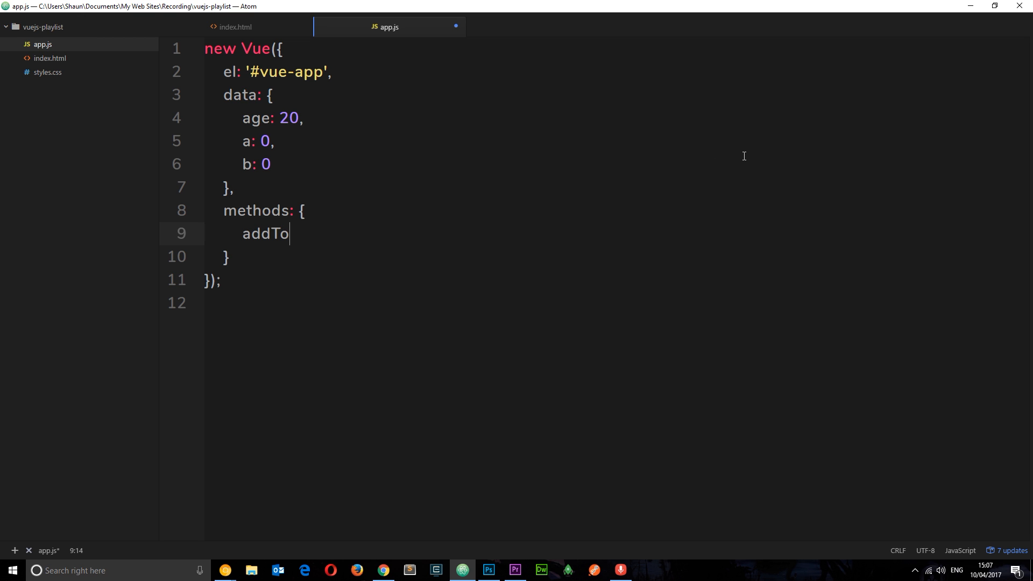
type("A: fu")
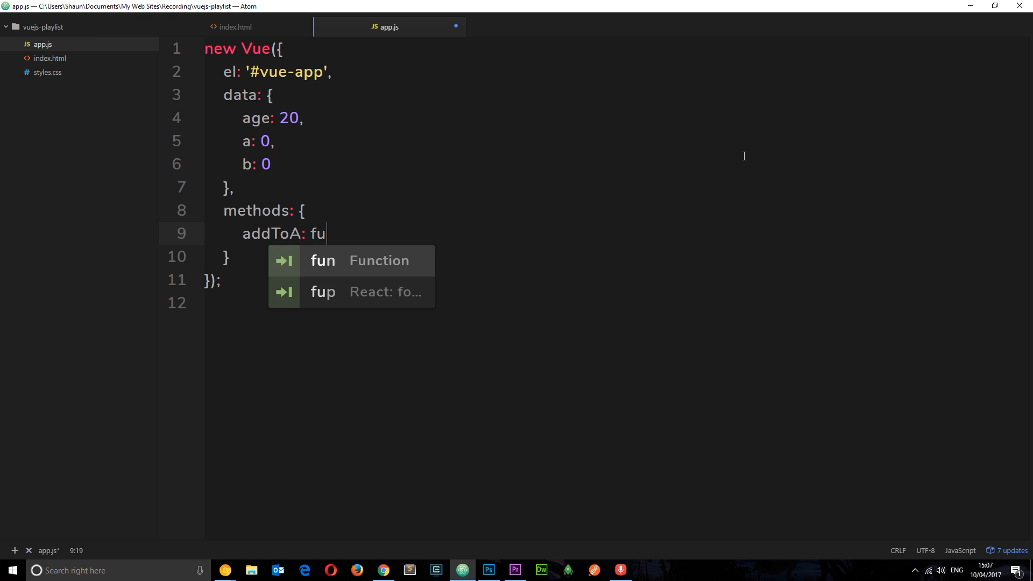
key("Tab")
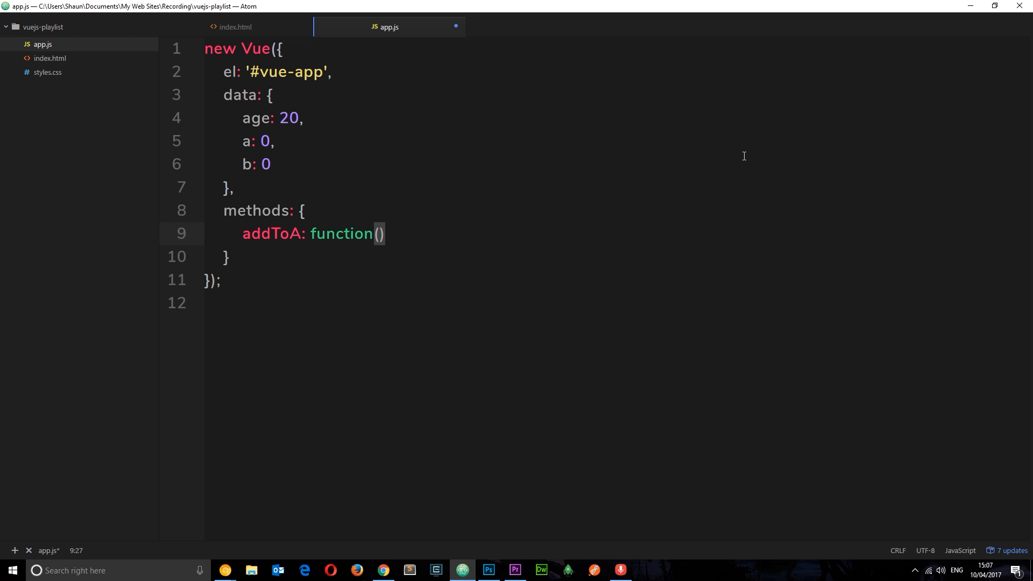
type("{")
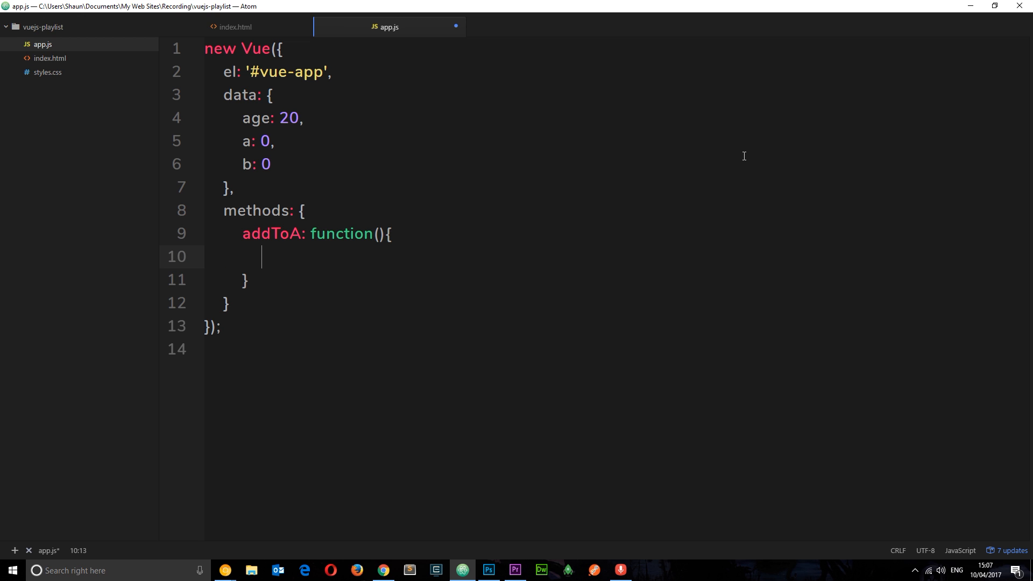
type("return t")
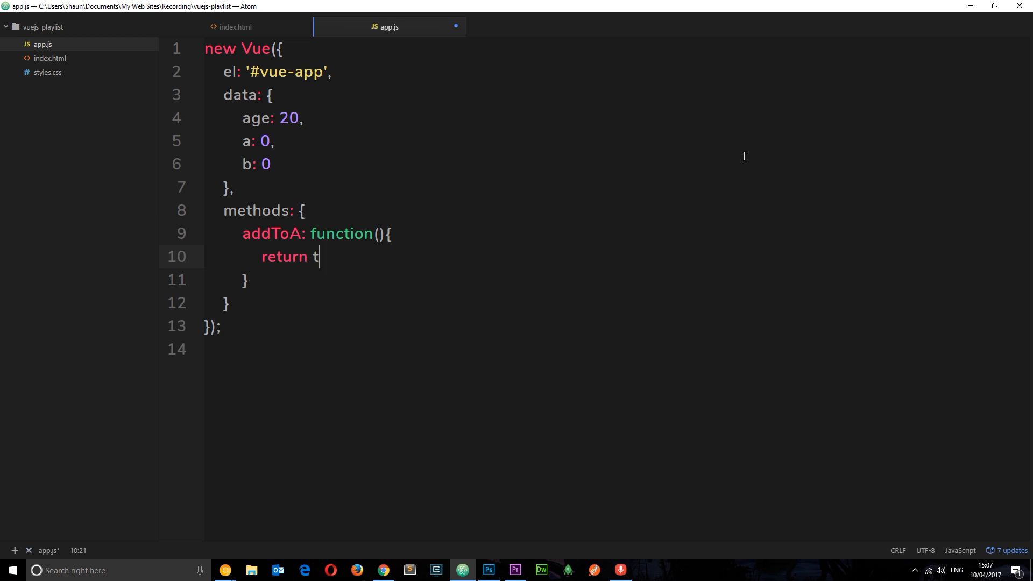
type("his.a + this")
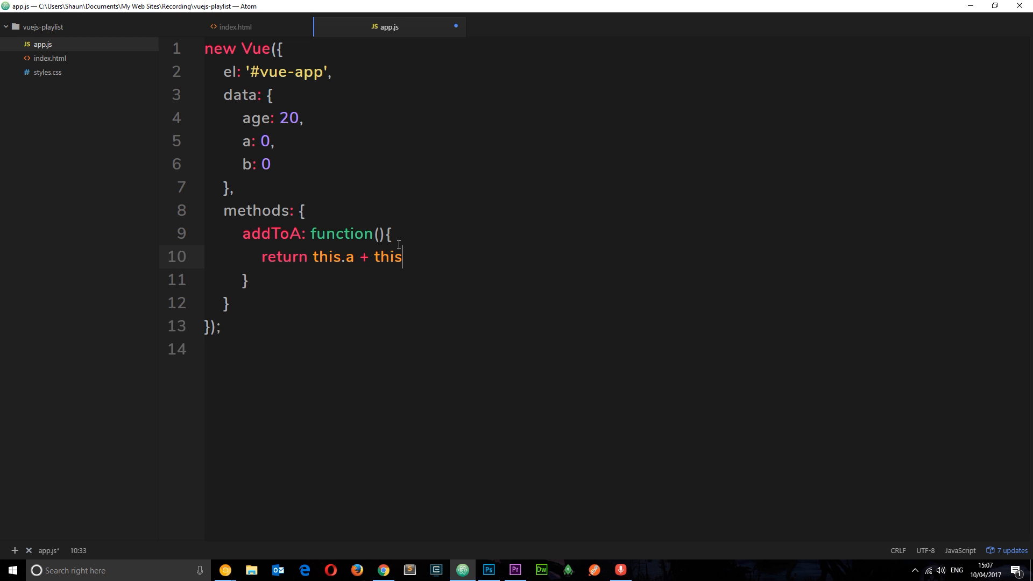
type(".age")
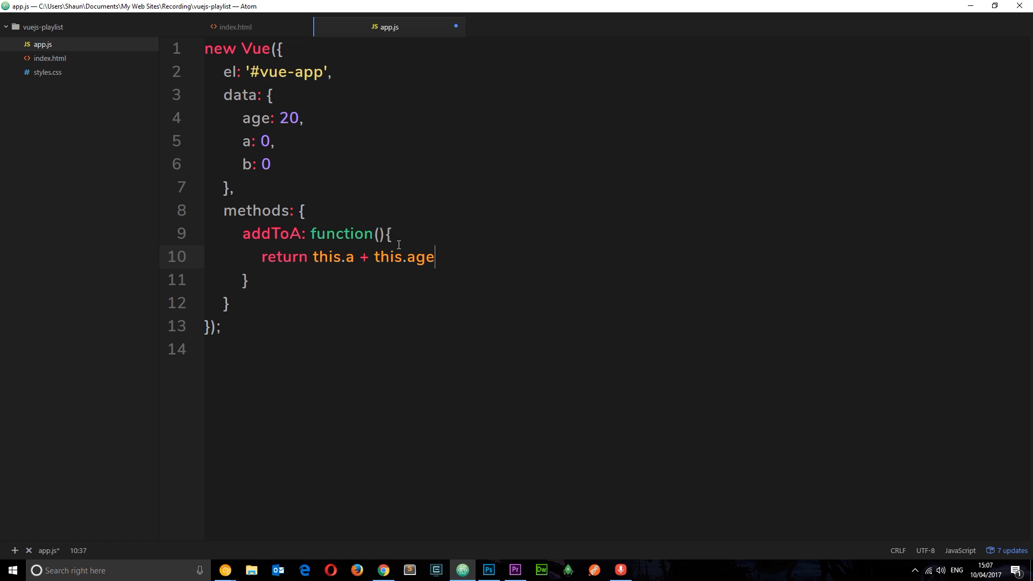
Copy it as an addToB method returning this.b + this.age
double_click(289, 118)
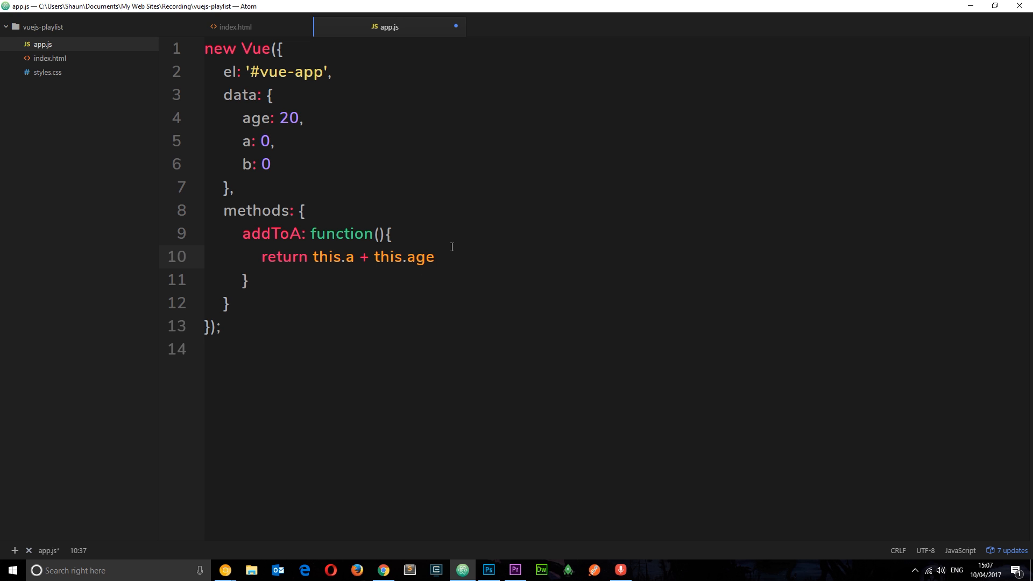
type(";")
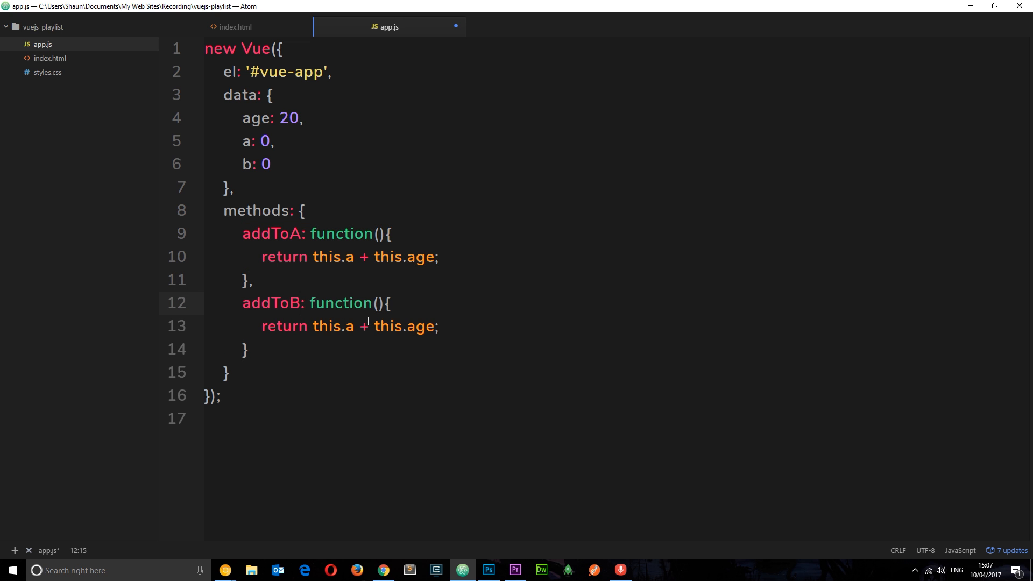
type("b")
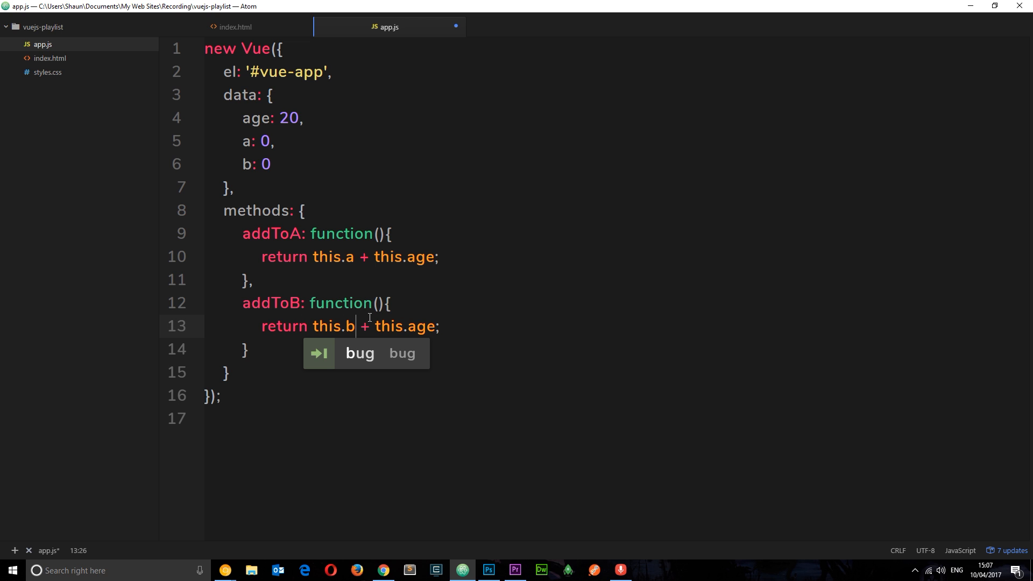
mouse_move(470, 337)
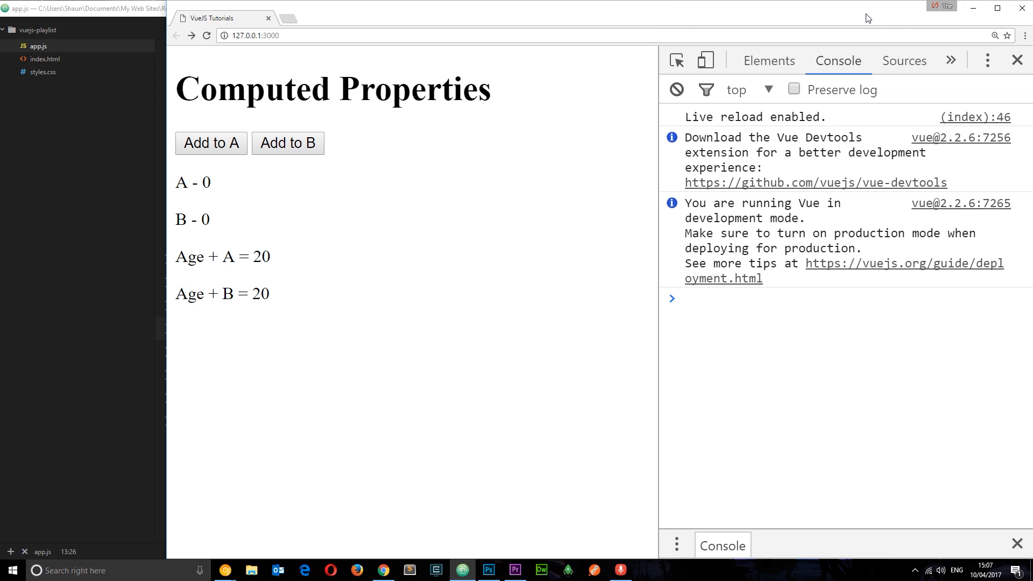
mouse_move(205, 240)
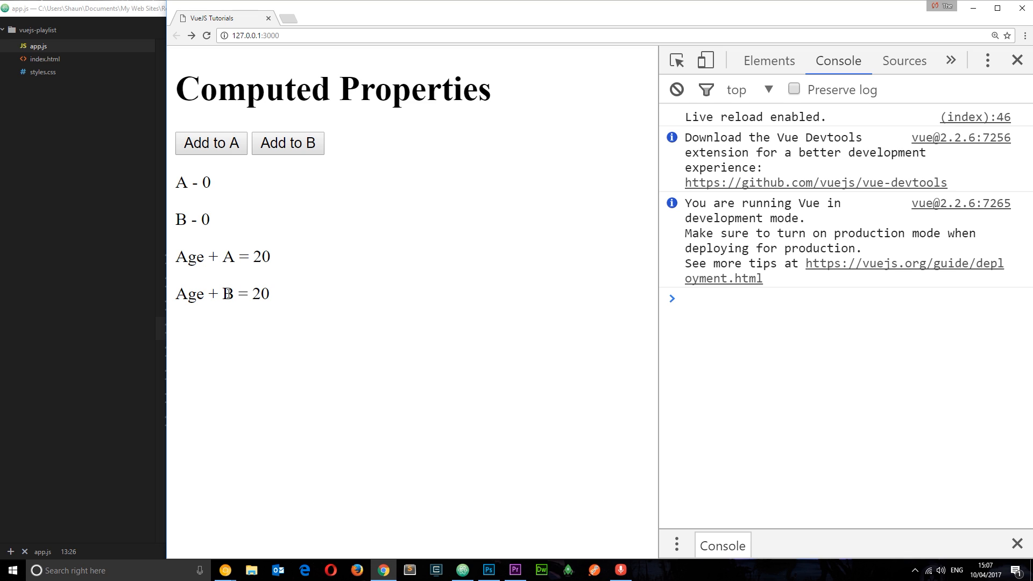
Raise A and B with the Add to A / Add to B buttons so both sums reach 24
left_click(210, 143)
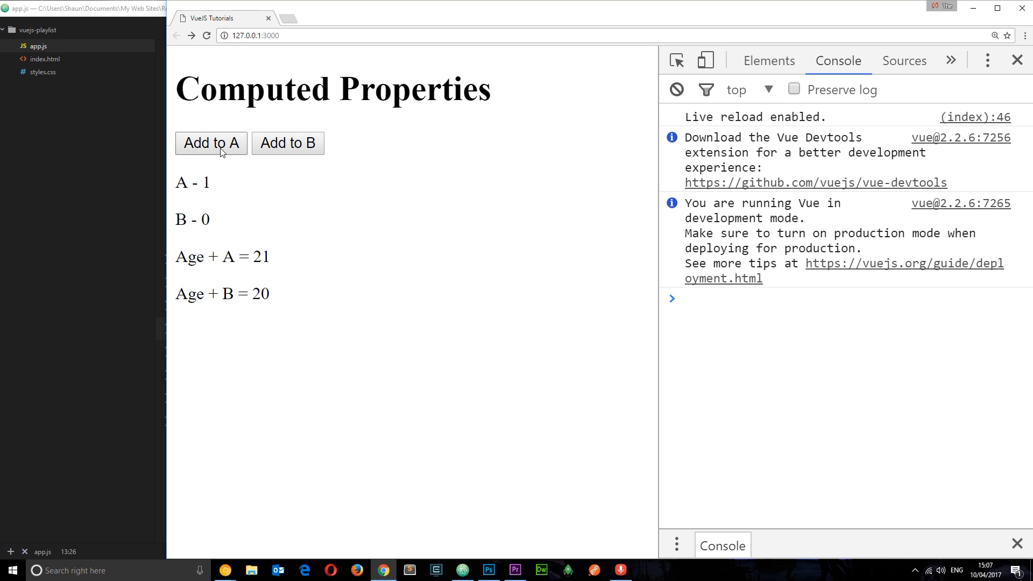
left_click(211, 143)
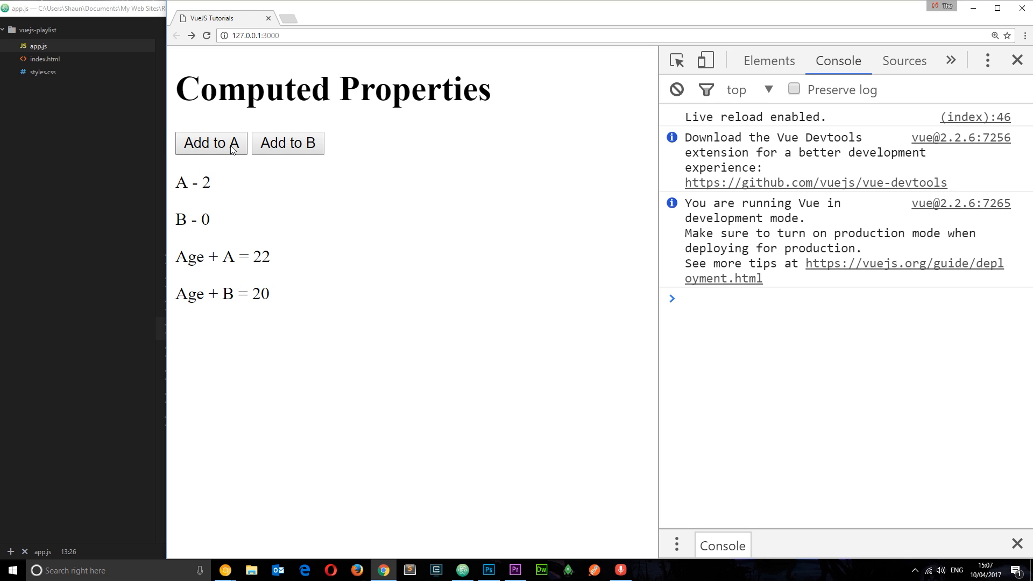
left_click(211, 143)
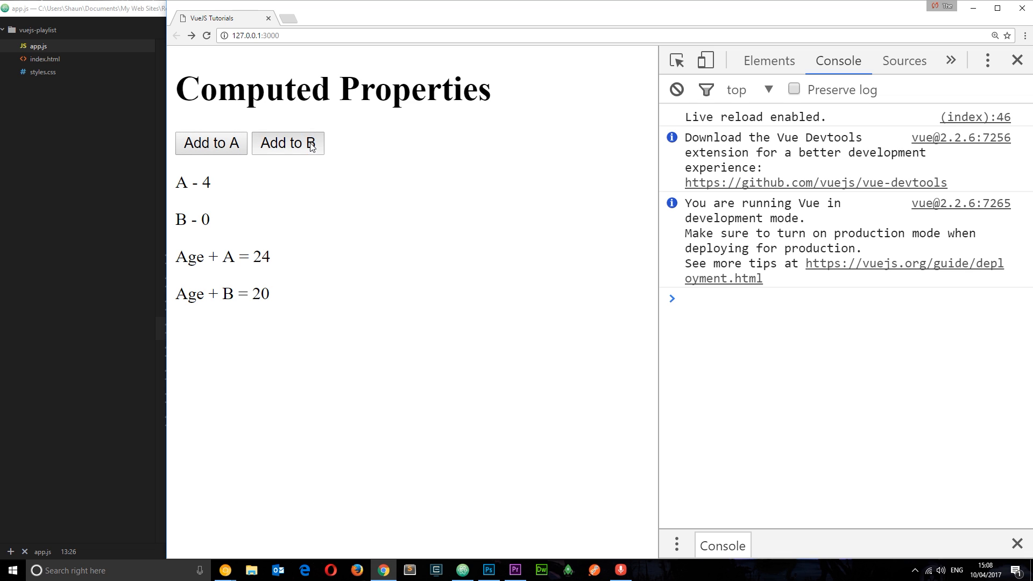
left_click(287, 143)
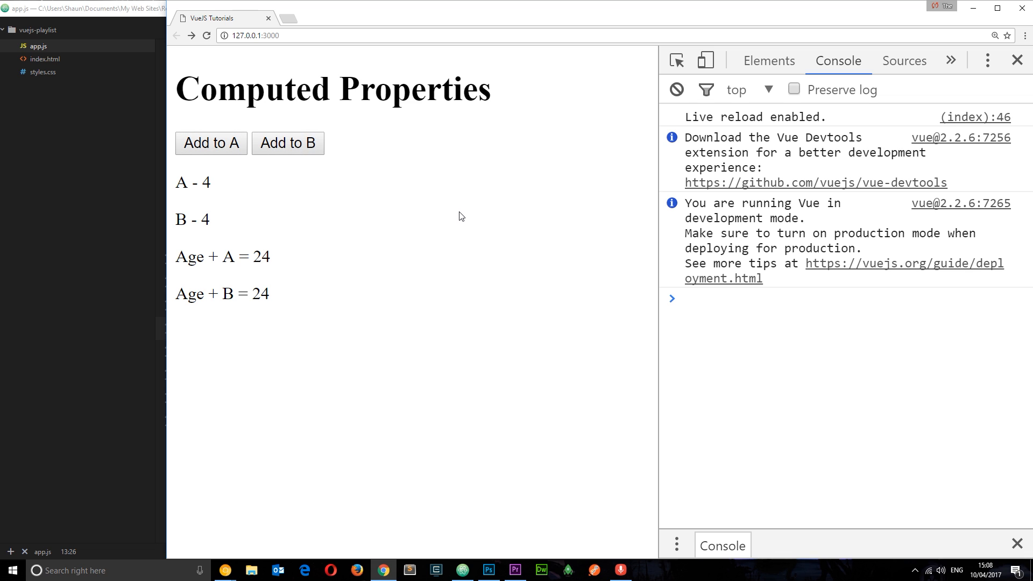
left_click(462, 571)
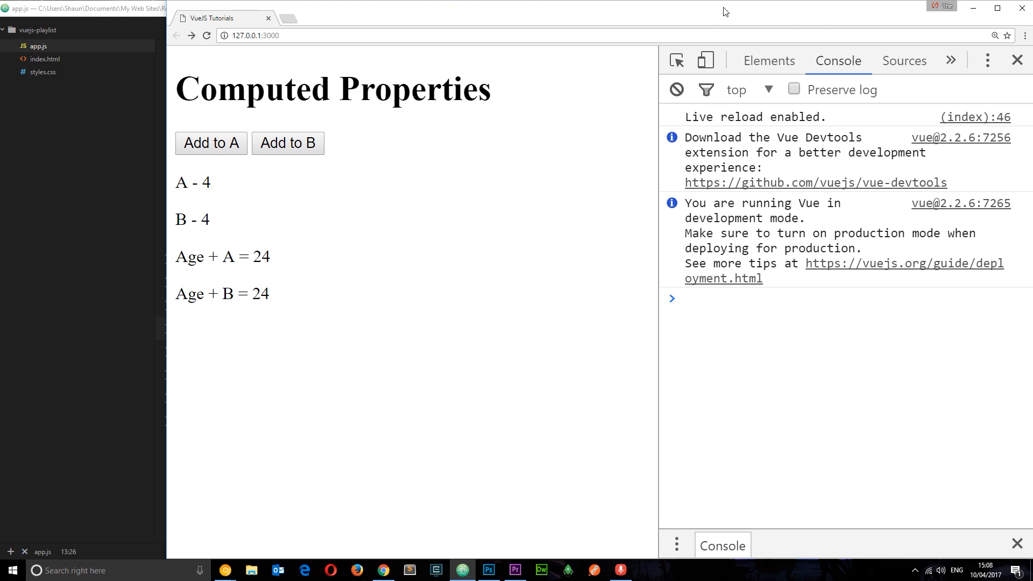
mouse_move(292, 123)
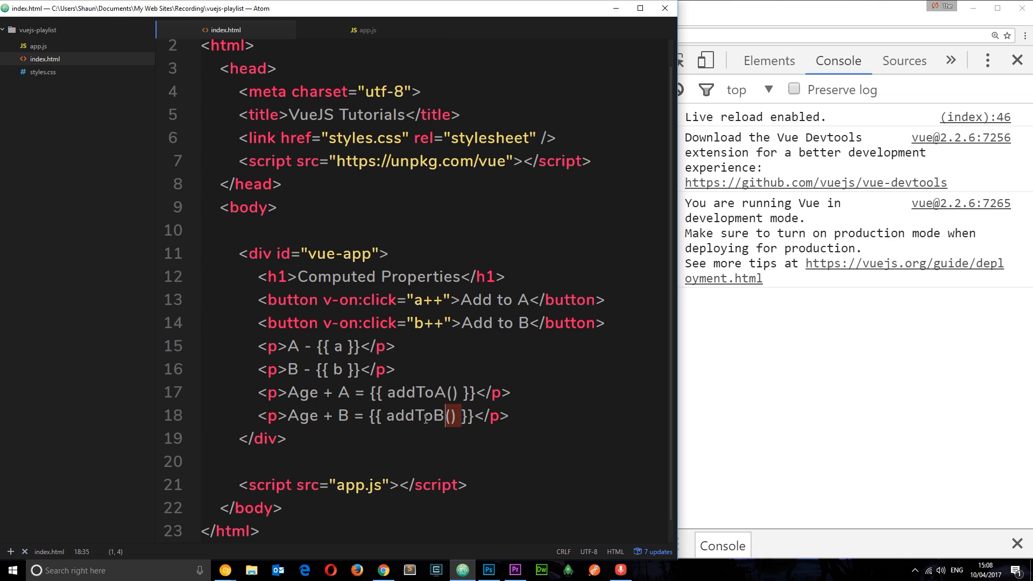
double_click(419, 416)
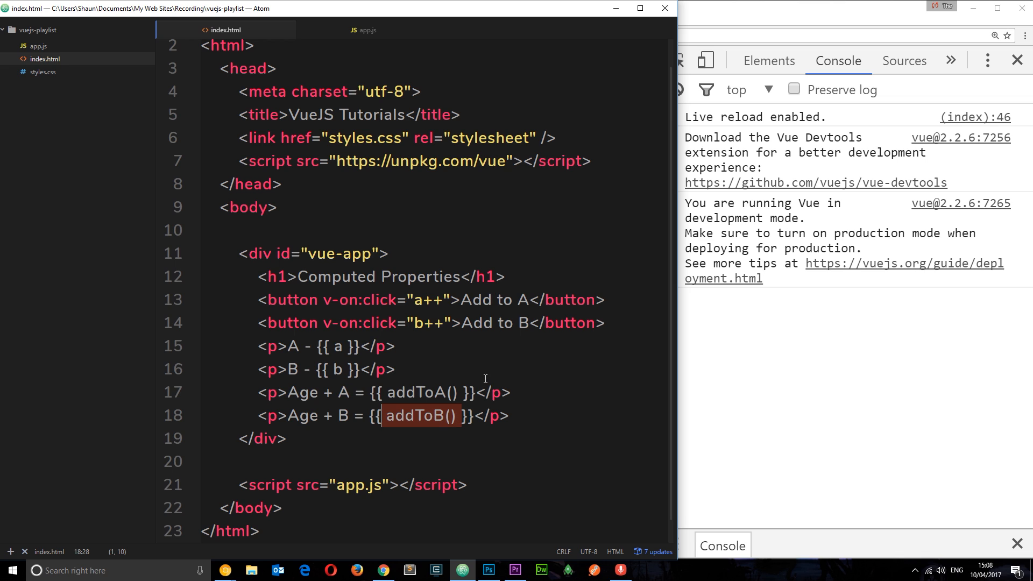
left_click(451, 416)
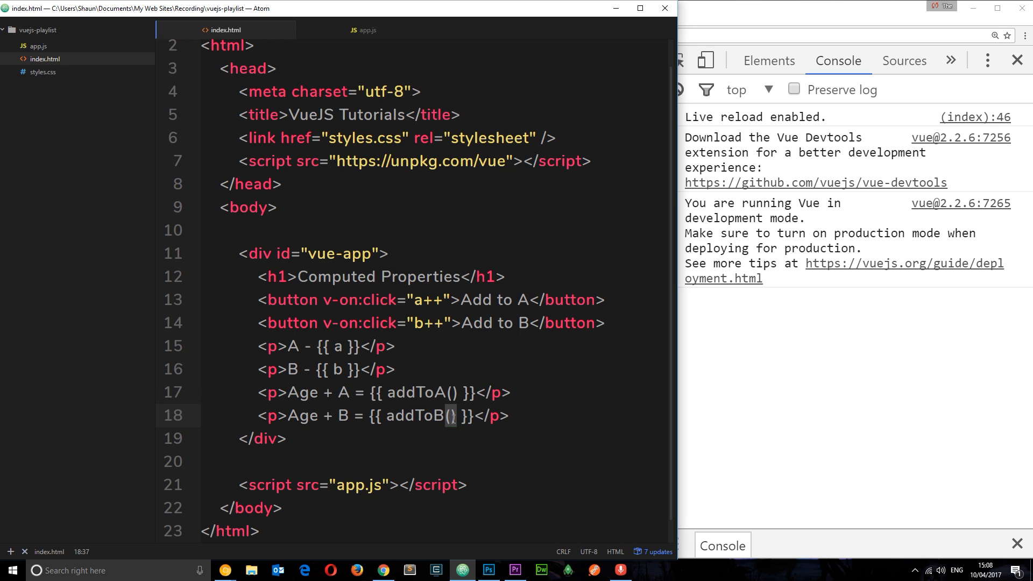
double_click(424, 416)
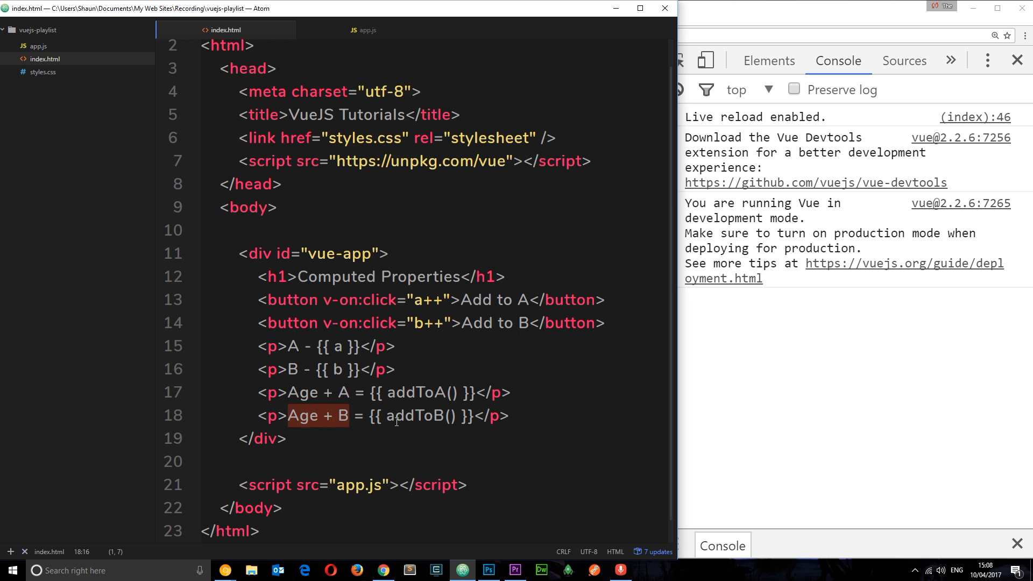
Add console.log('addToA') and console.log('addToB') at the top of each method in app.js
left_click(362, 30)
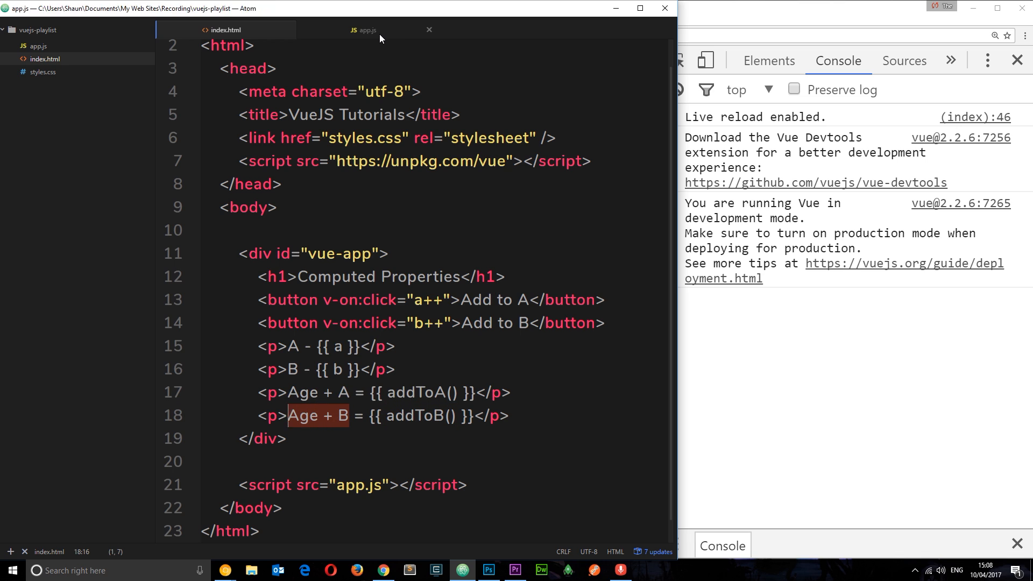
left_click(365, 30)
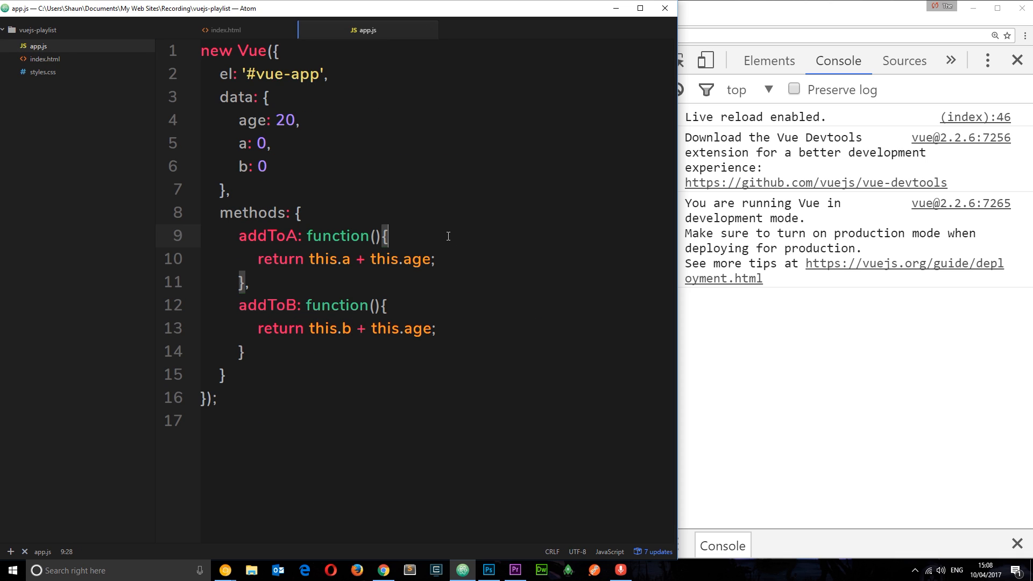
type("console.log")
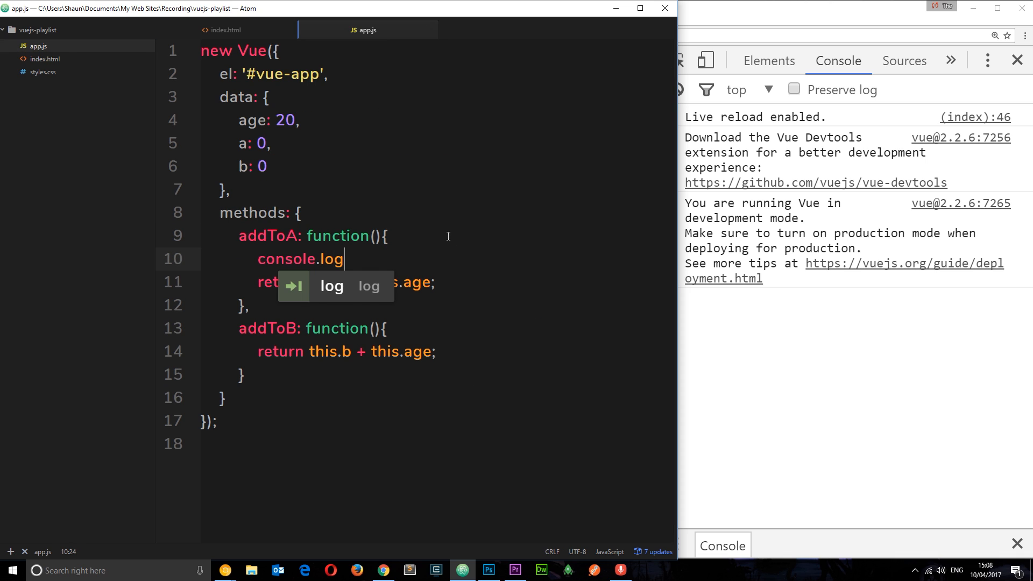
type("('')")
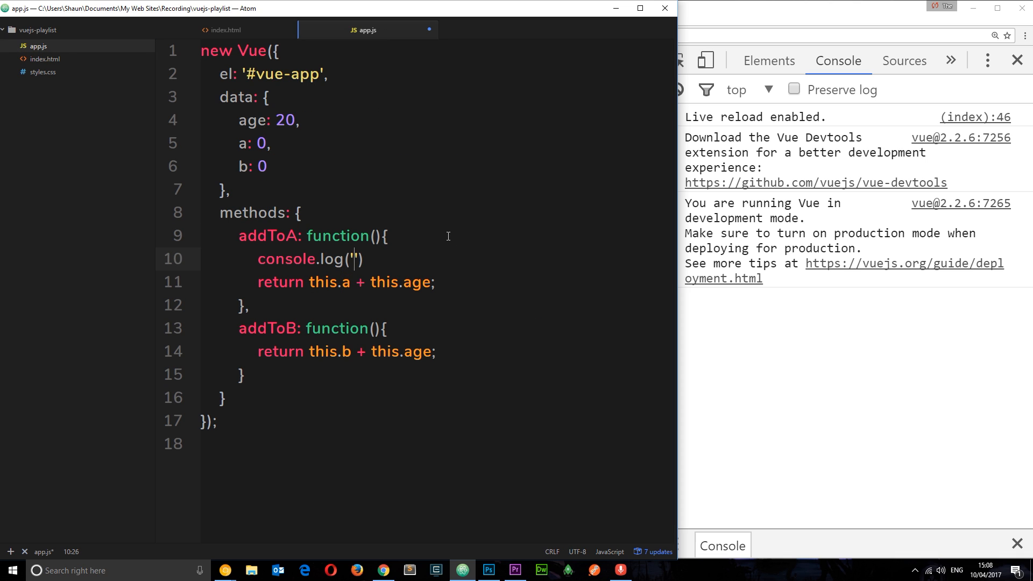
type("add")
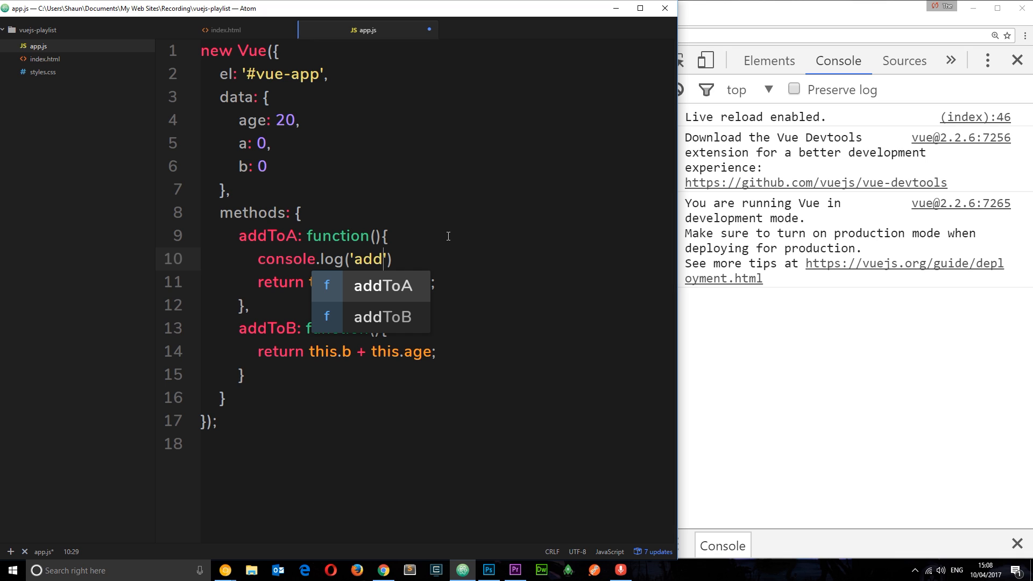
type("ToA")
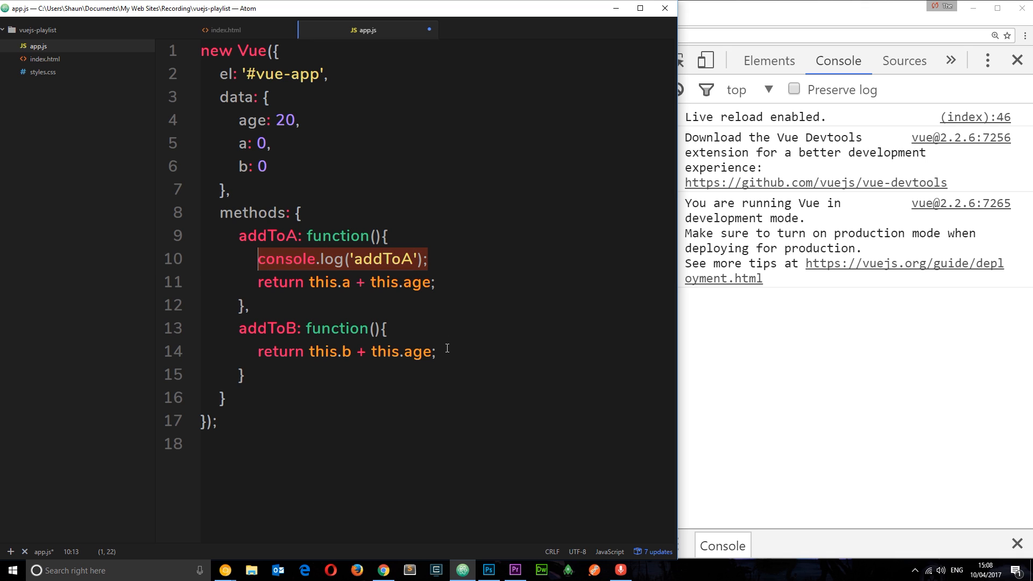
type("console.log('addToA');")
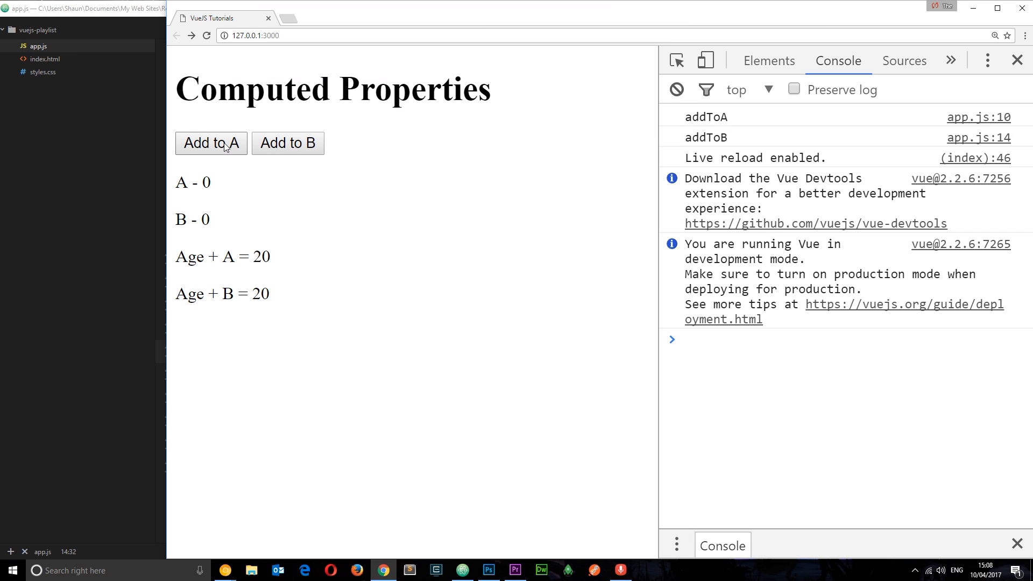
left_click(211, 143)
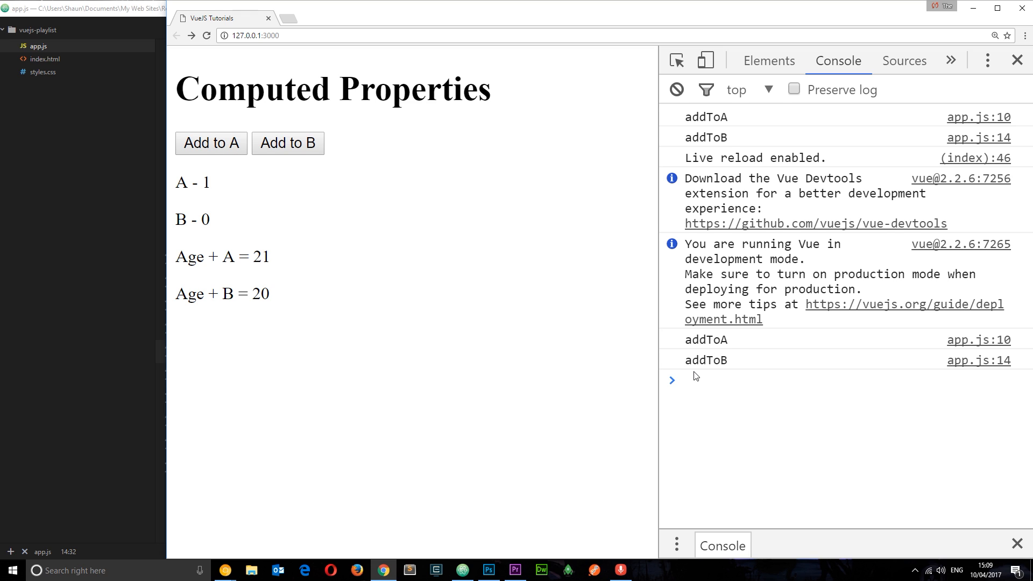
mouse_move(761, 343)
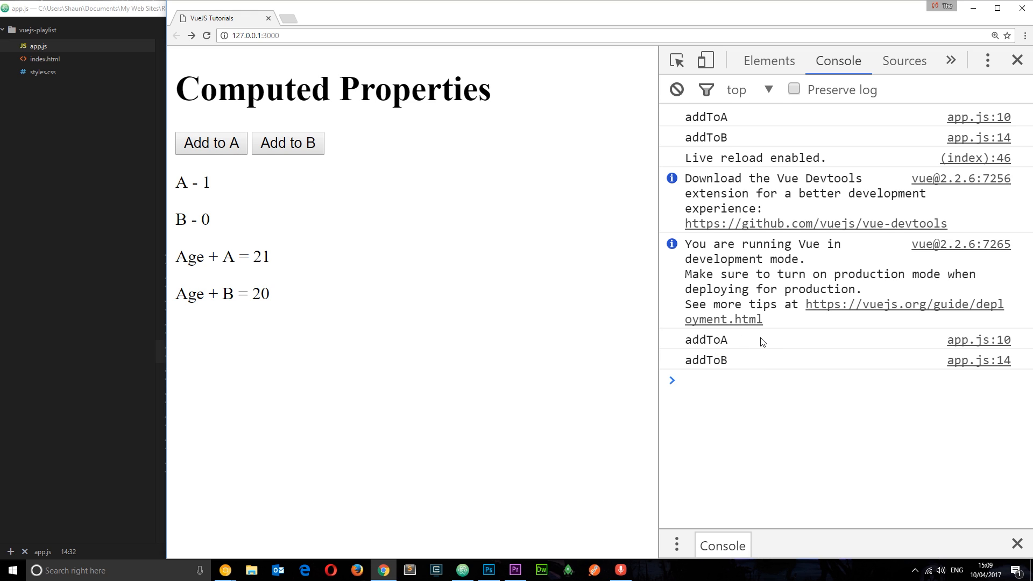
mouse_move(730, 354)
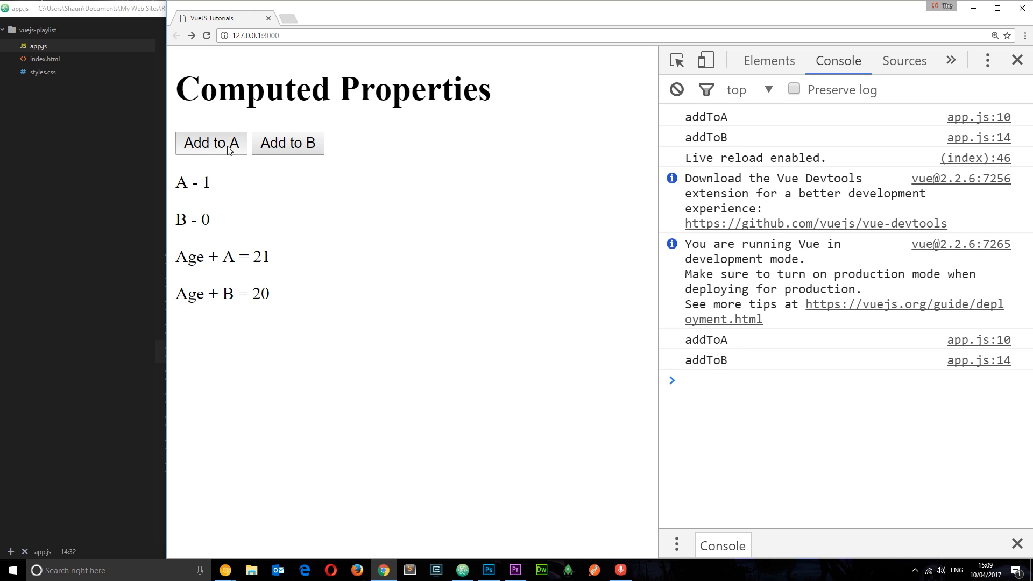
left_click(211, 143)
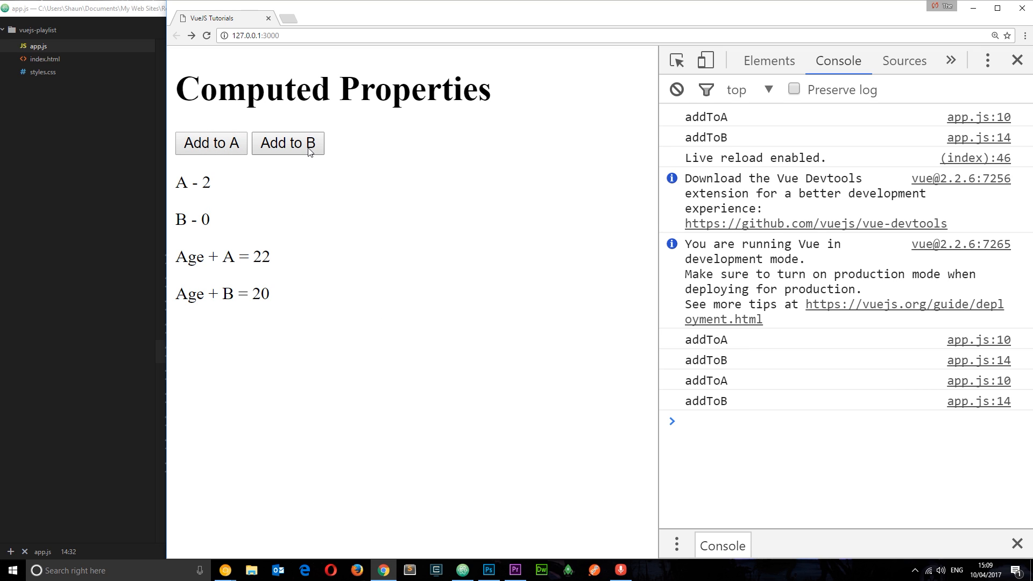
left_click(287, 143)
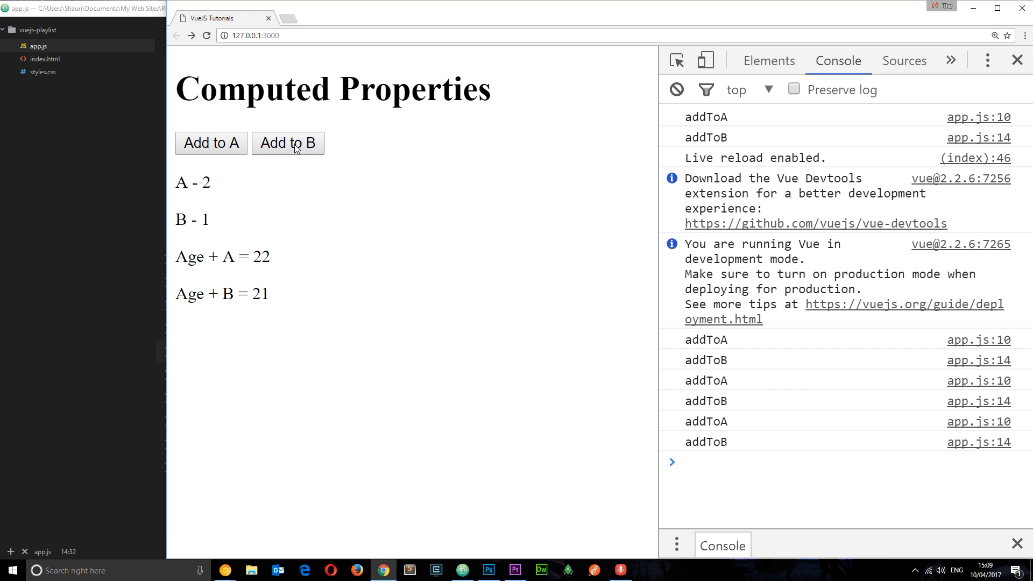
left_click(287, 143)
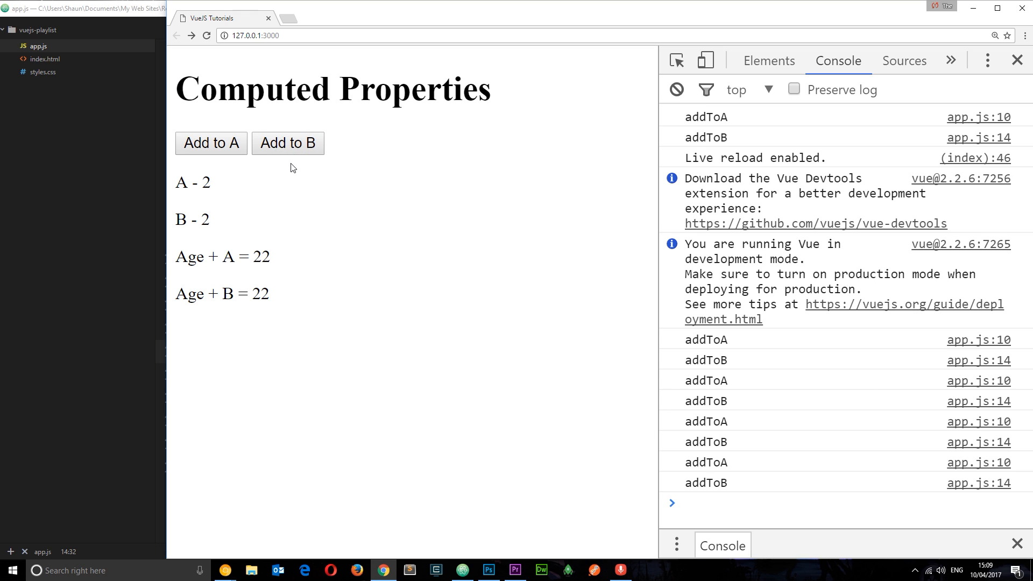
mouse_move(211, 143)
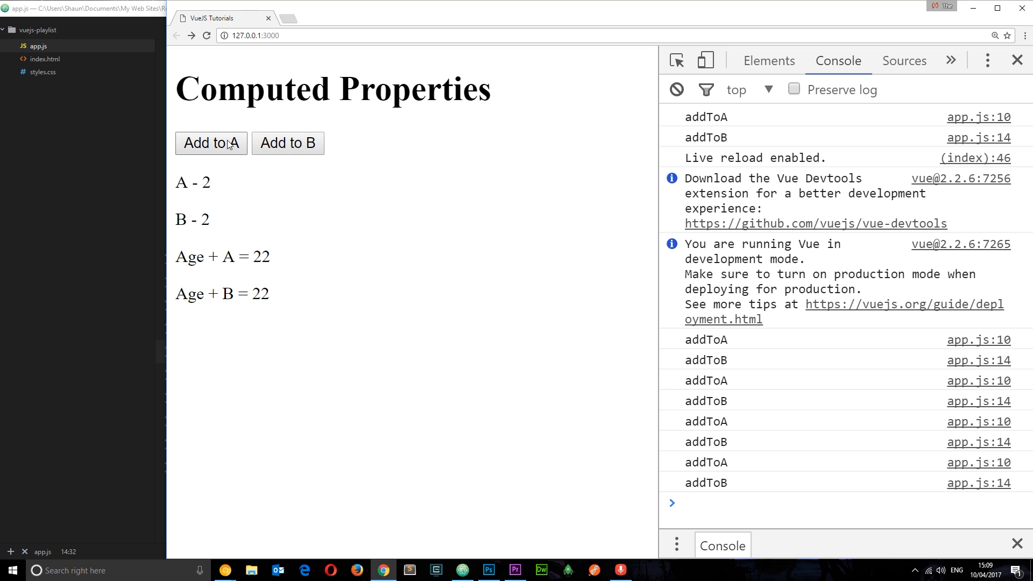
mouse_move(305, 199)
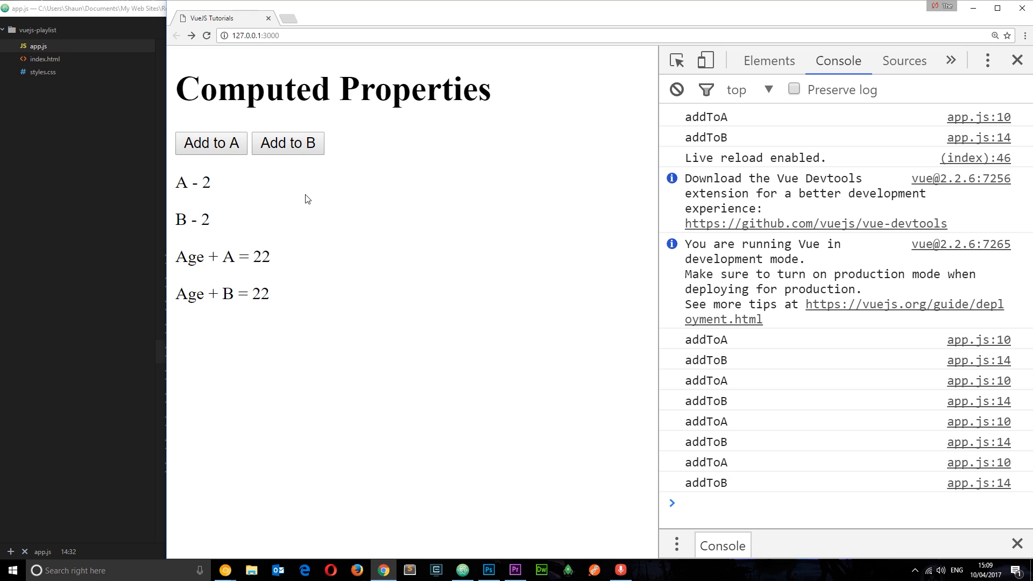
mouse_move(312, 194)
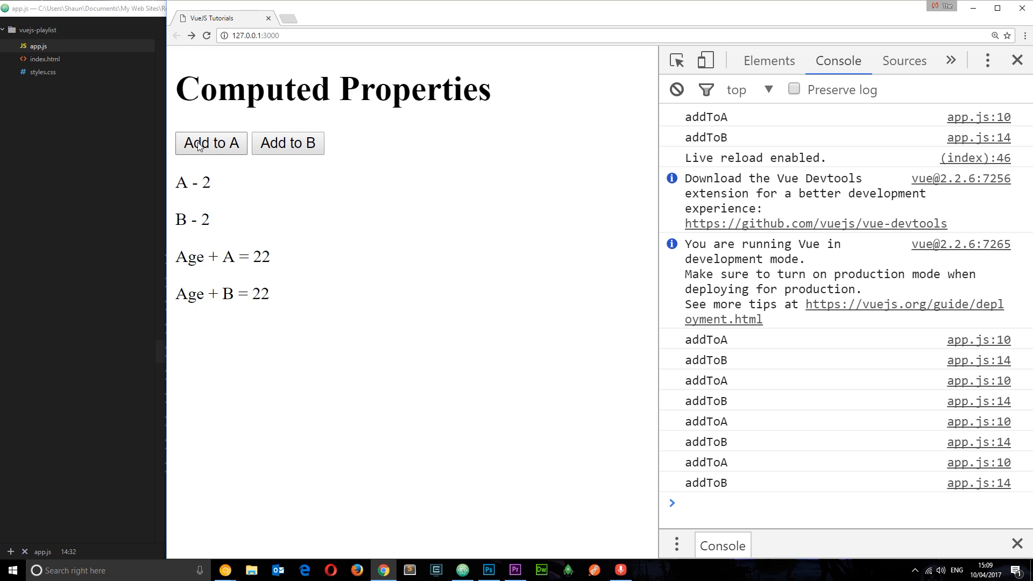
mouse_move(210, 152)
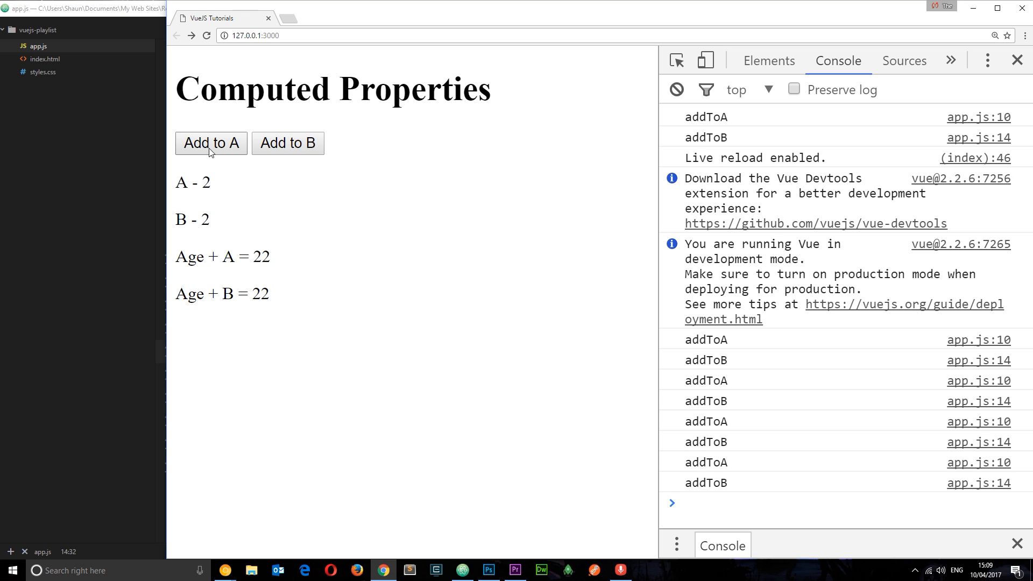
mouse_move(221, 136)
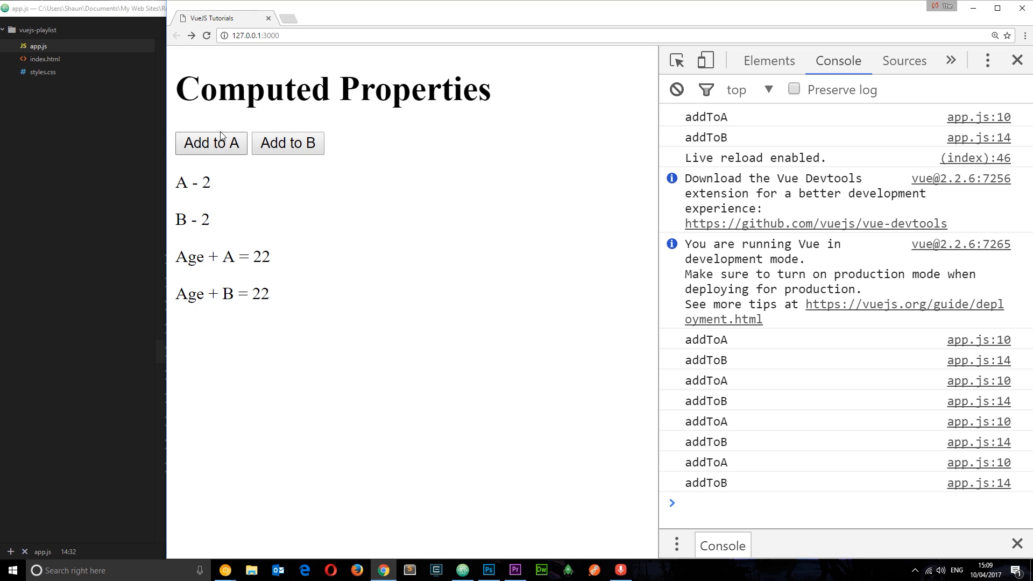
mouse_move(296, 155)
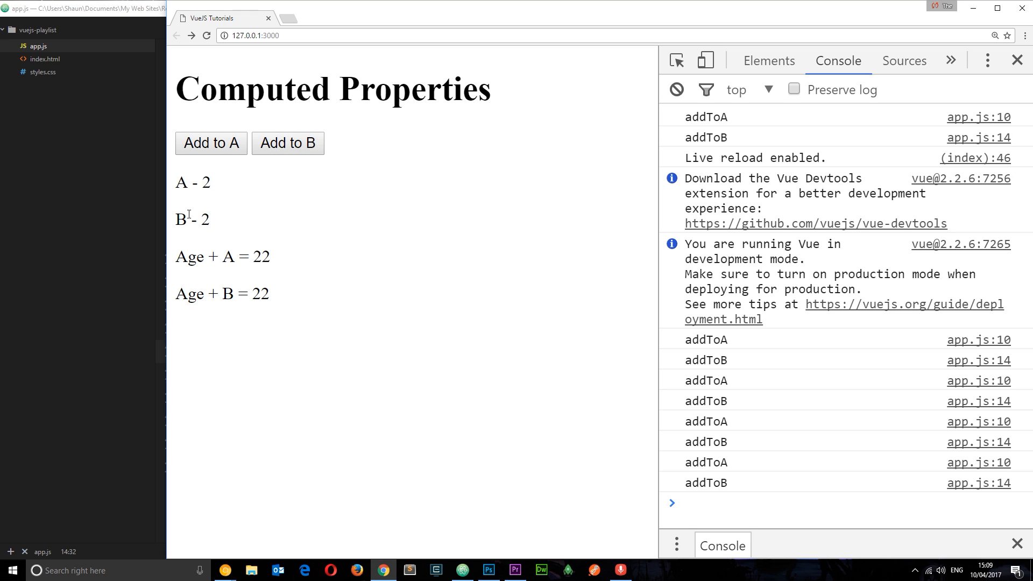
left_click(463, 570)
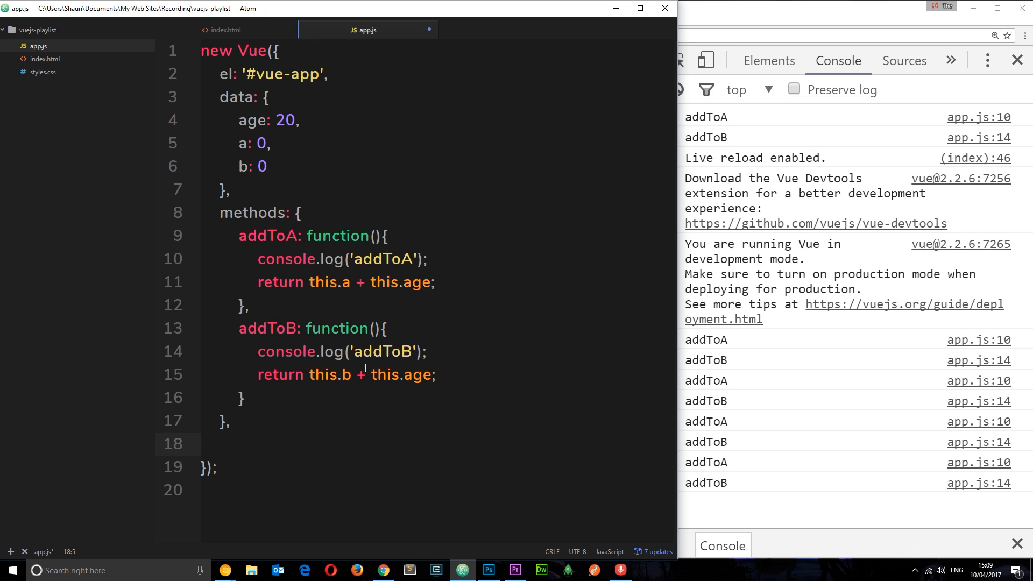
Add a computed: {} block to app.js holding addToA and addToB
type("computed")
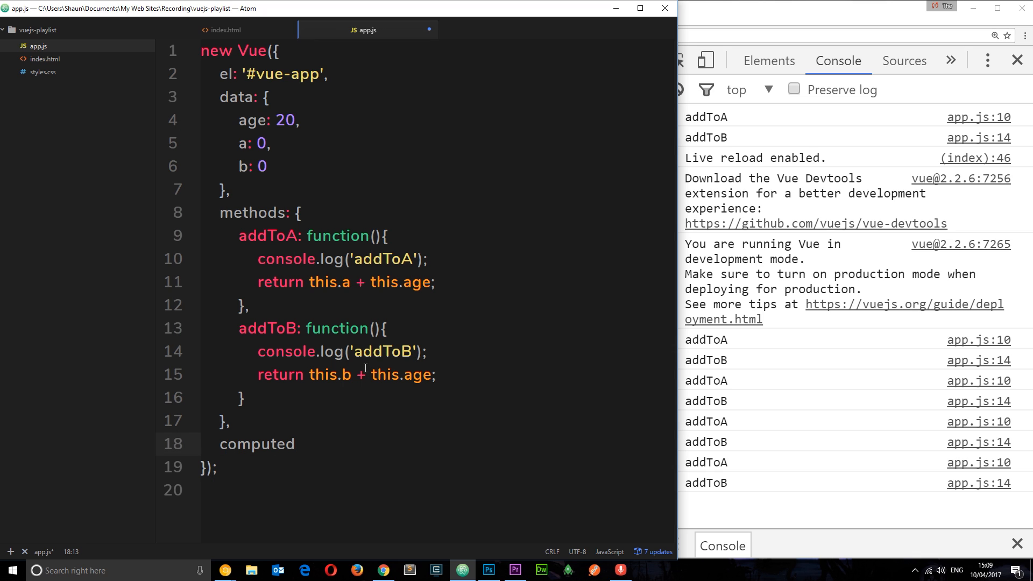
type(": {}")
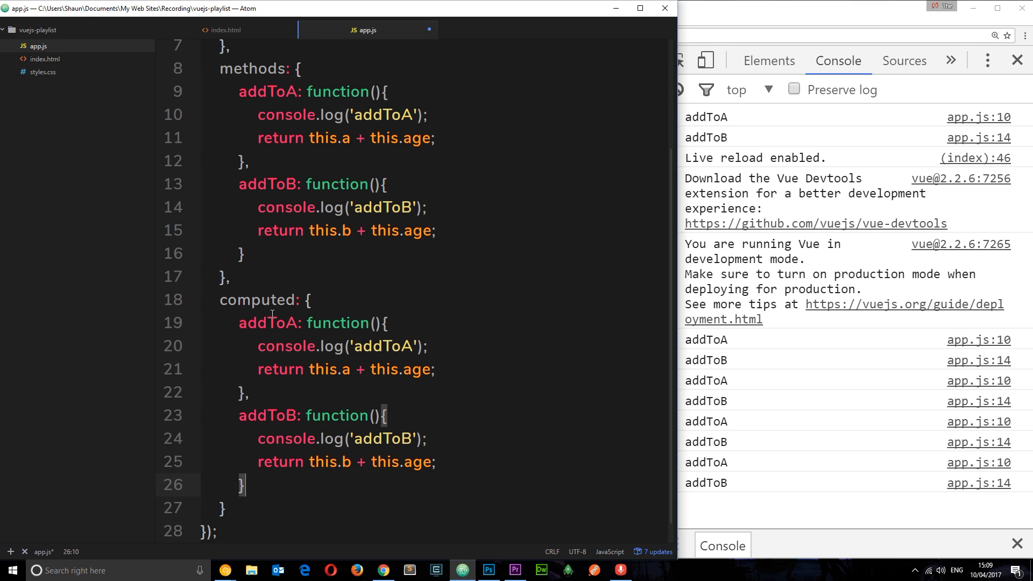
Wrap the original methods in a /* */ comment
left_click(244, 91)
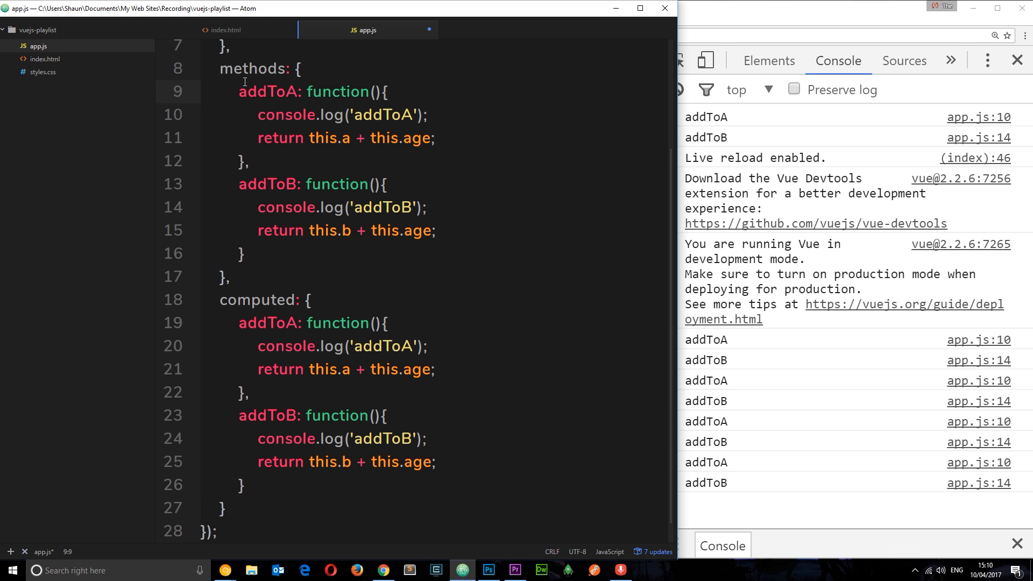
type("/*")
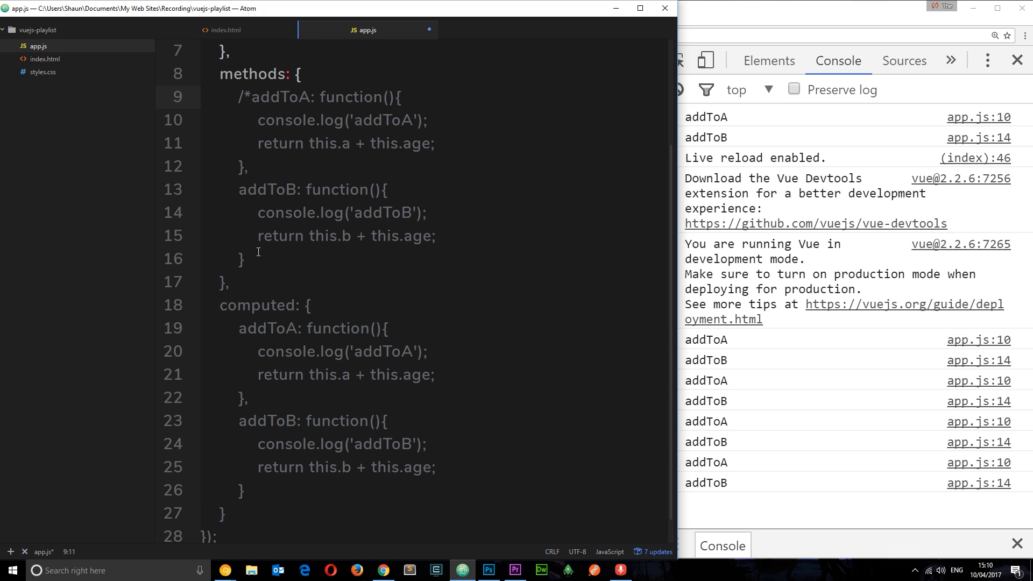
type("*/")
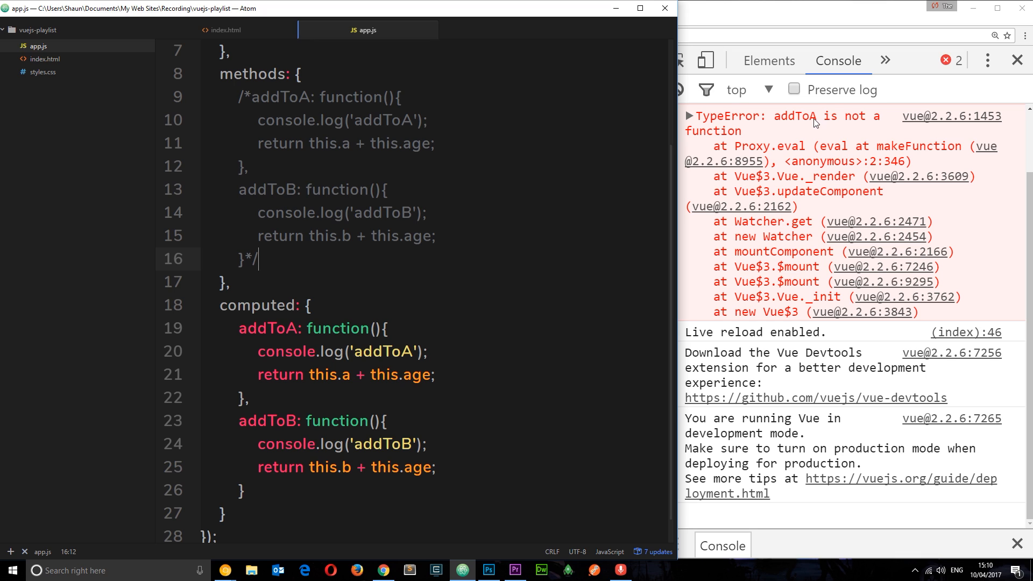
left_click(225, 30)
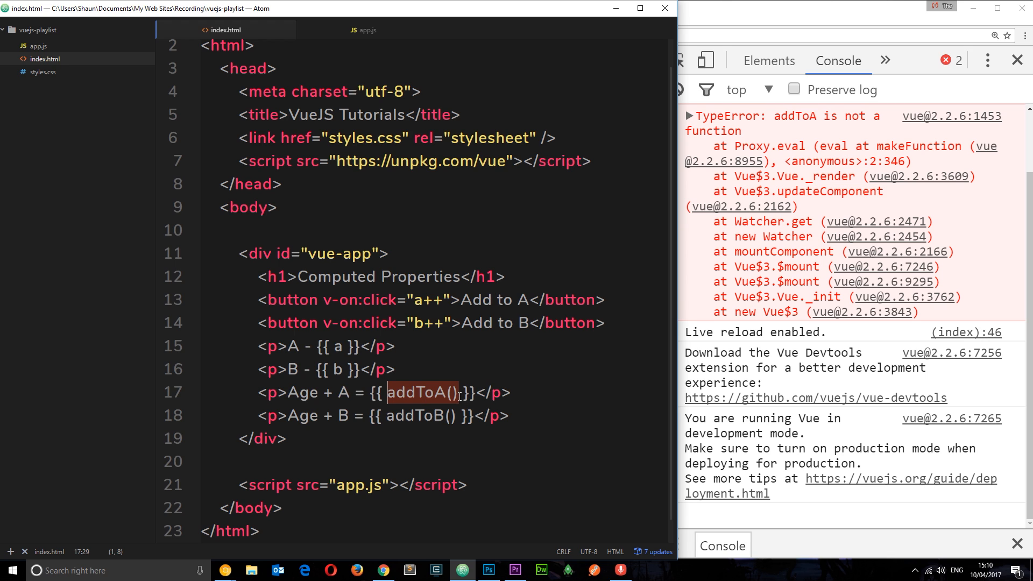
Reference addToA and addToB in index.html without parentheses, as computed properties
left_click(363, 30)
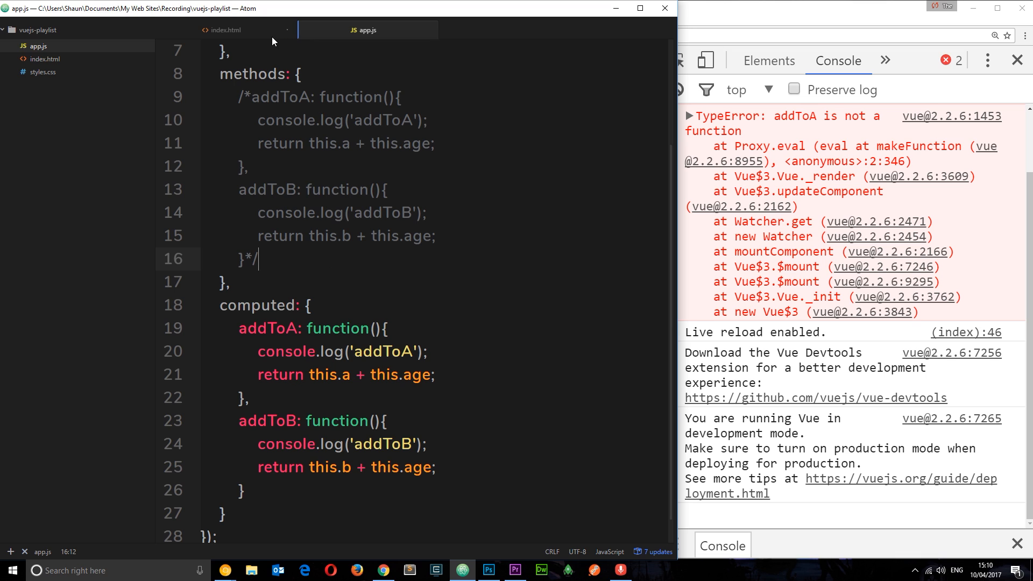
left_click(225, 30)
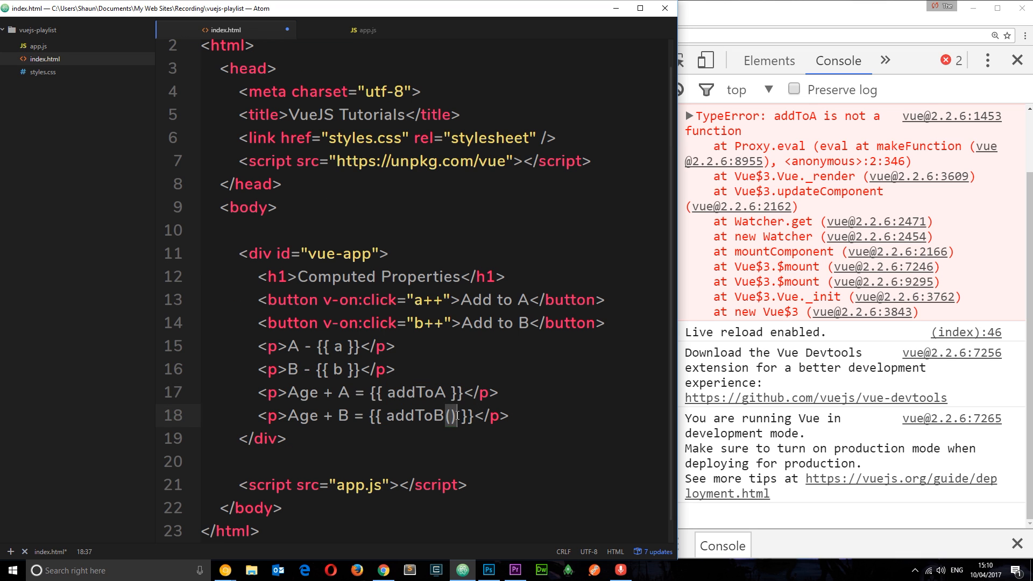
key("Backspace")
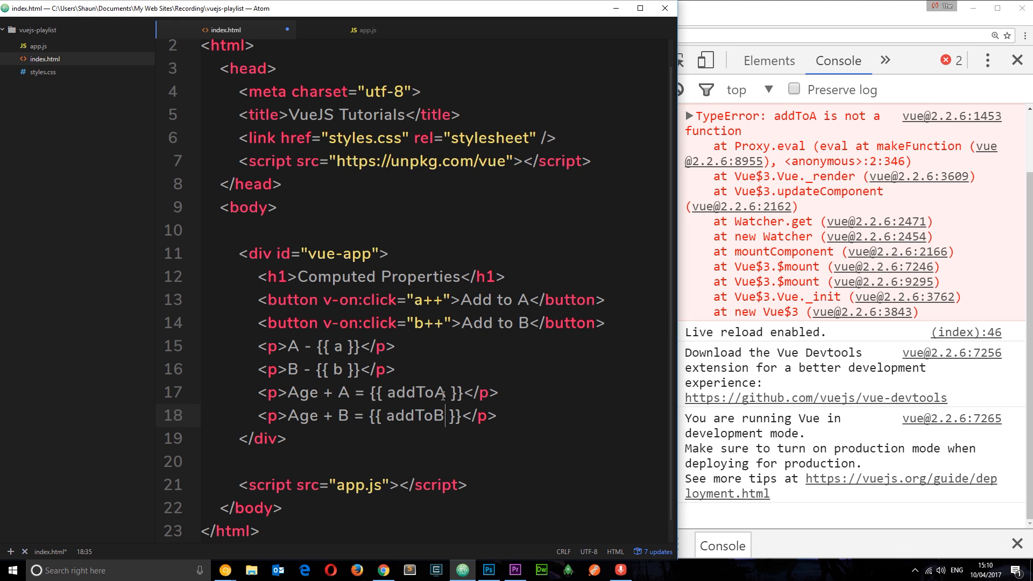
double_click(416, 416)
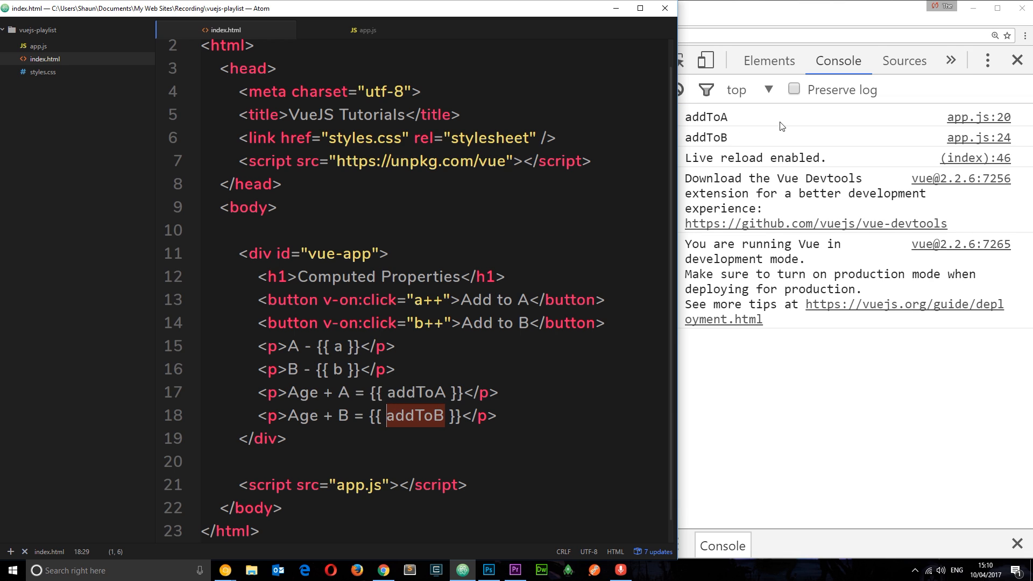
mouse_move(724, 158)
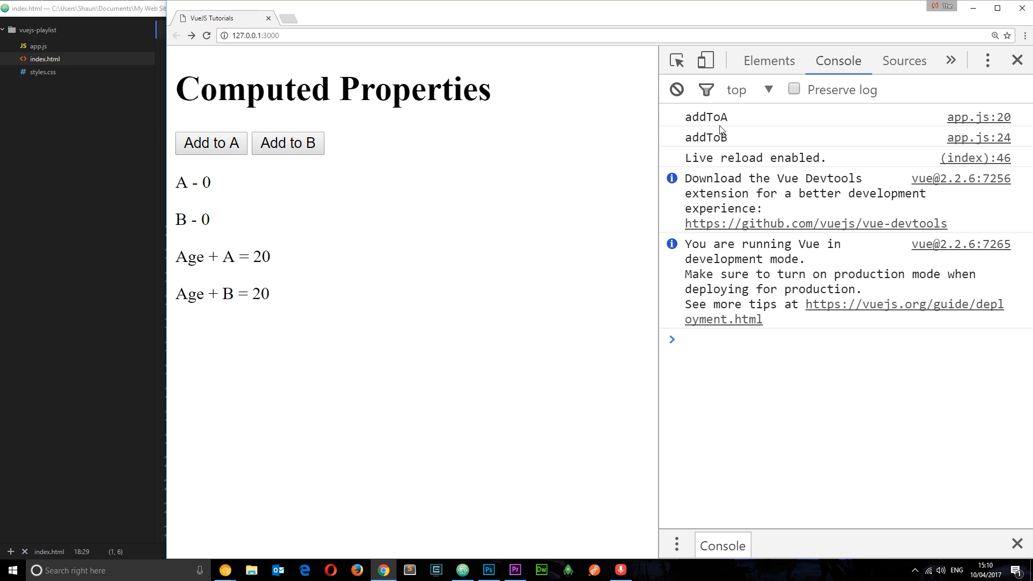
mouse_move(709, 119)
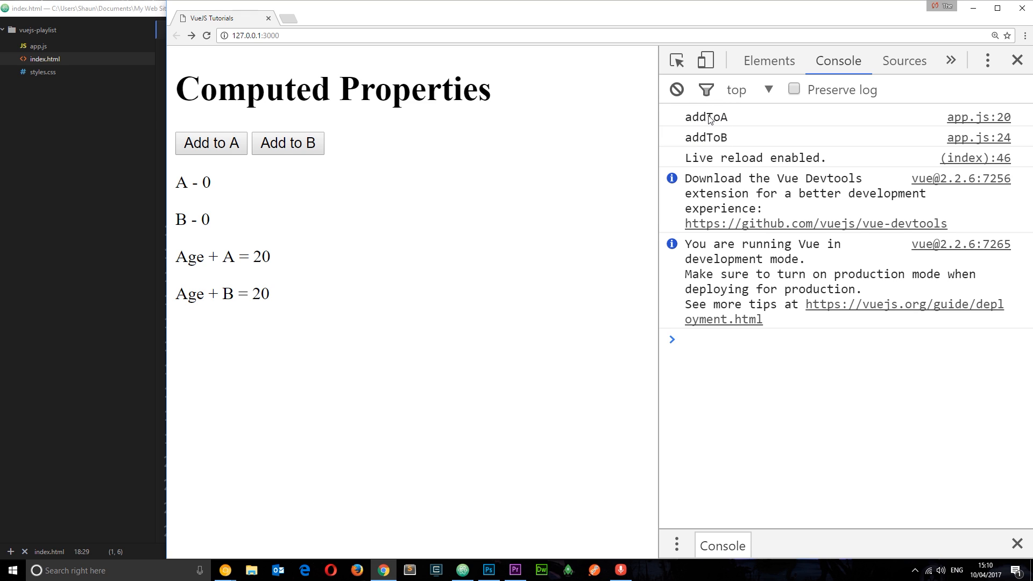
Raise A to 1 in Chrome and confirm only addToA is logged
left_click(211, 143)
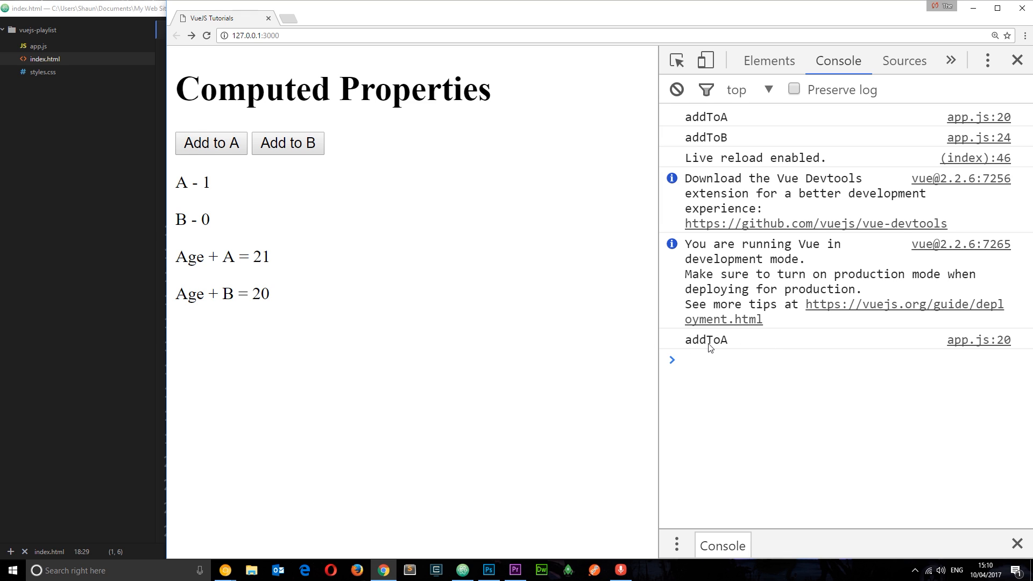
mouse_move(750, 338)
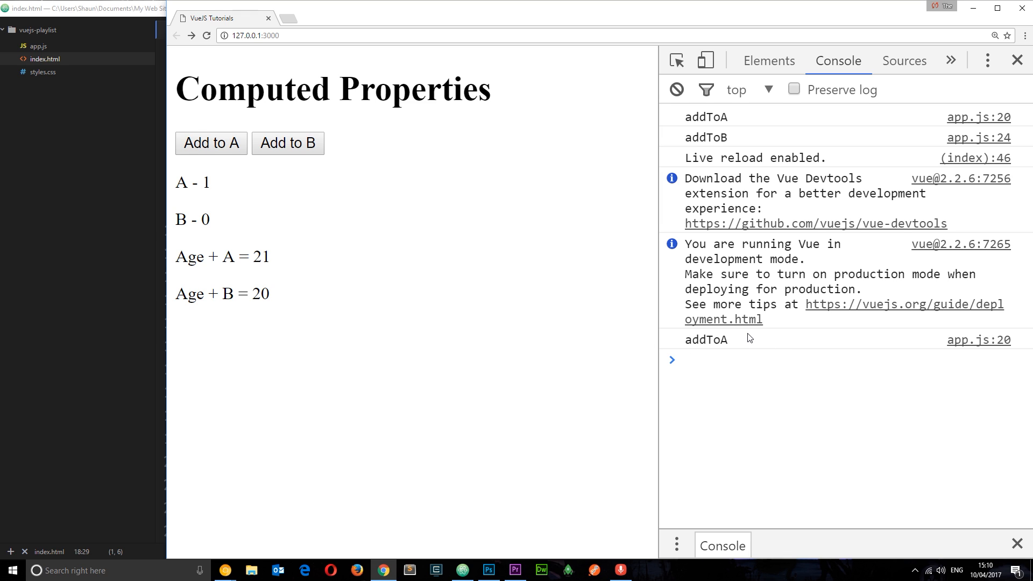
mouse_move(222, 190)
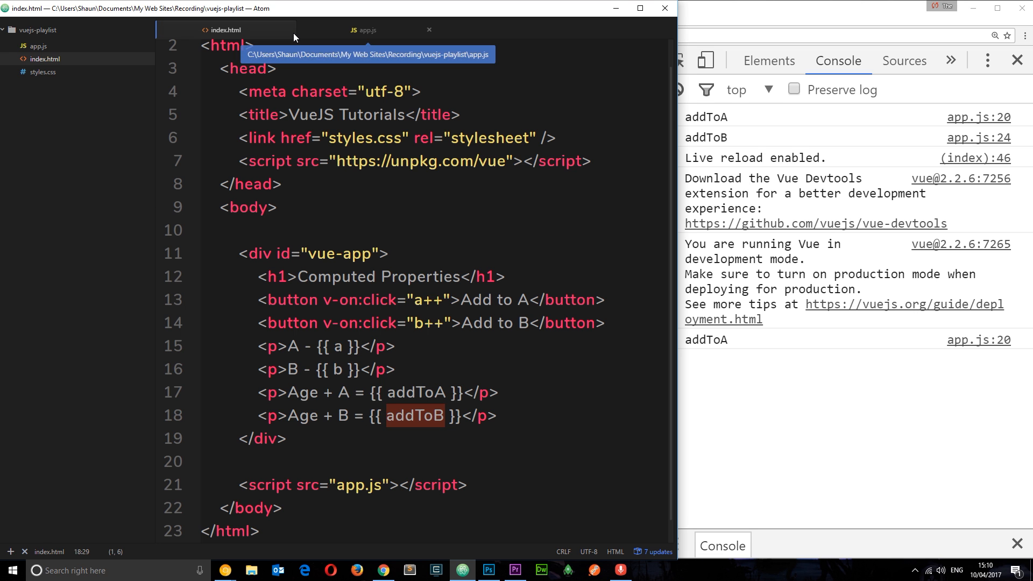
mouse_move(515, 135)
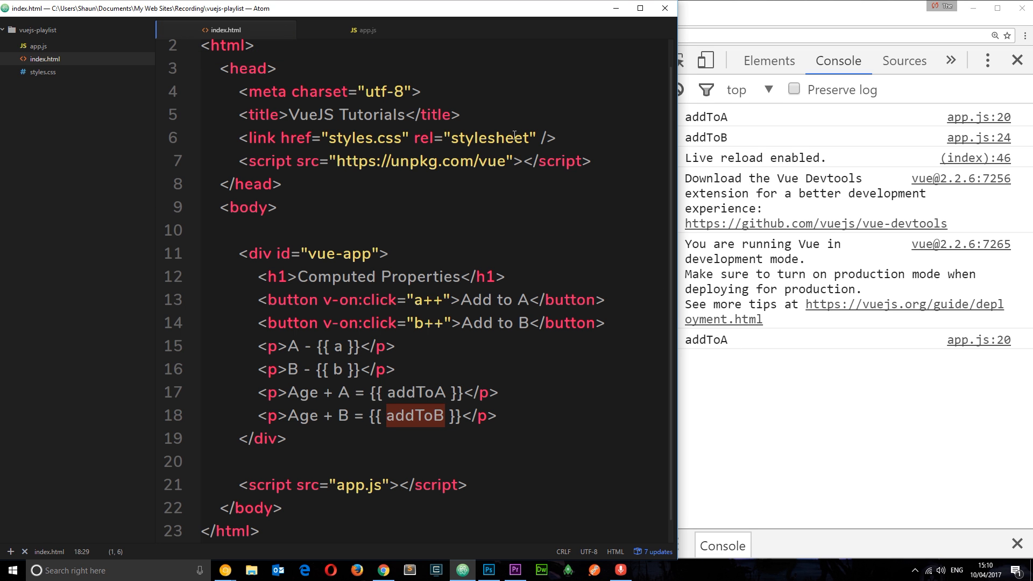
left_click(364, 30)
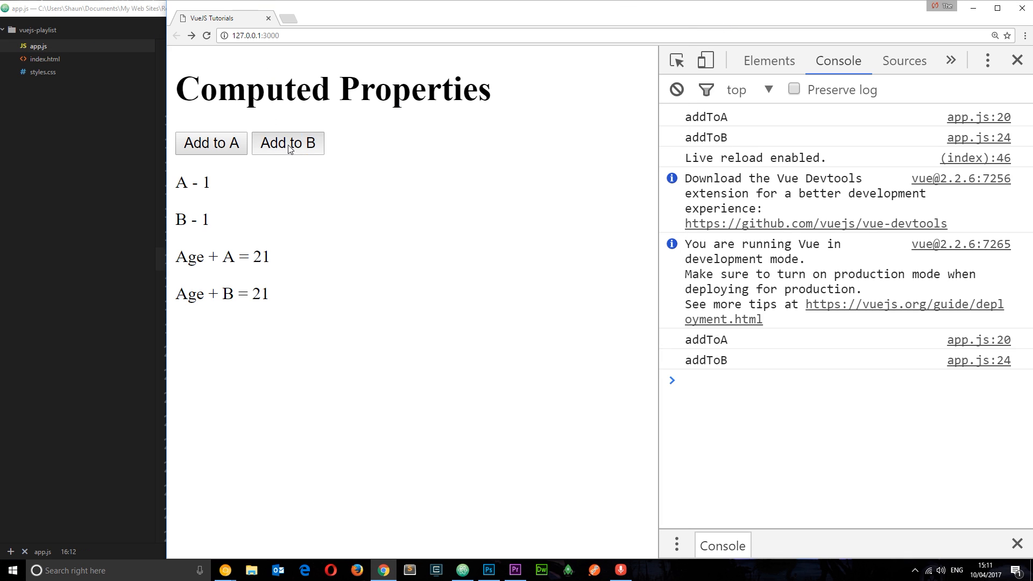
Raise B to 2 so Age + B shows 22 with only addToB logged again
left_click(289, 143)
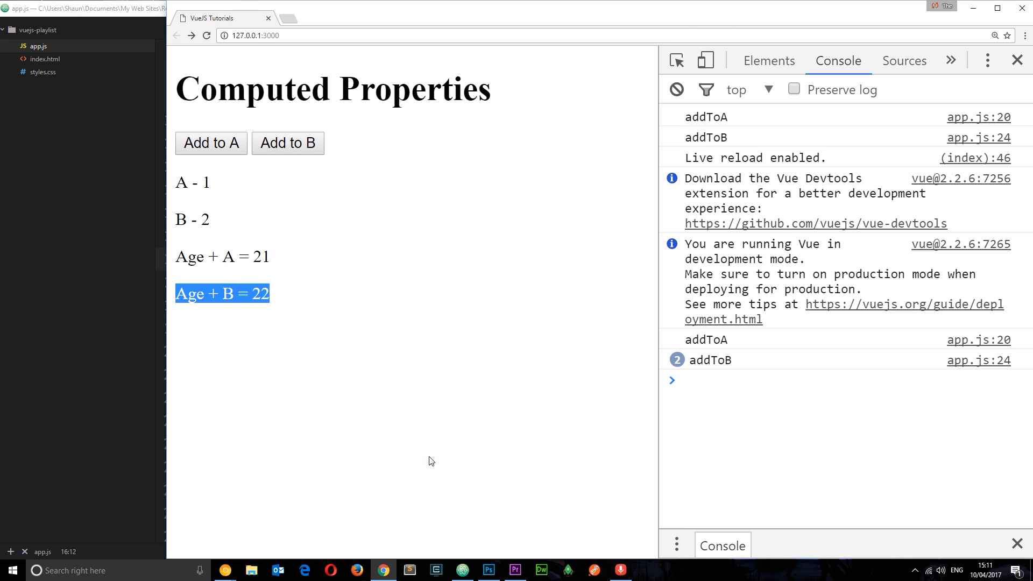
mouse_move(503, 414)
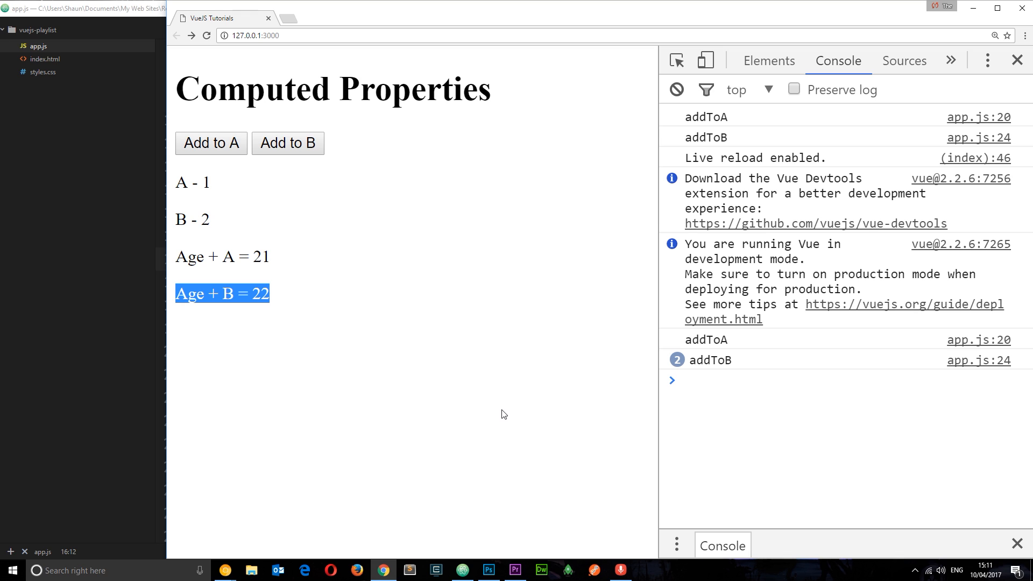
mouse_move(475, 399)
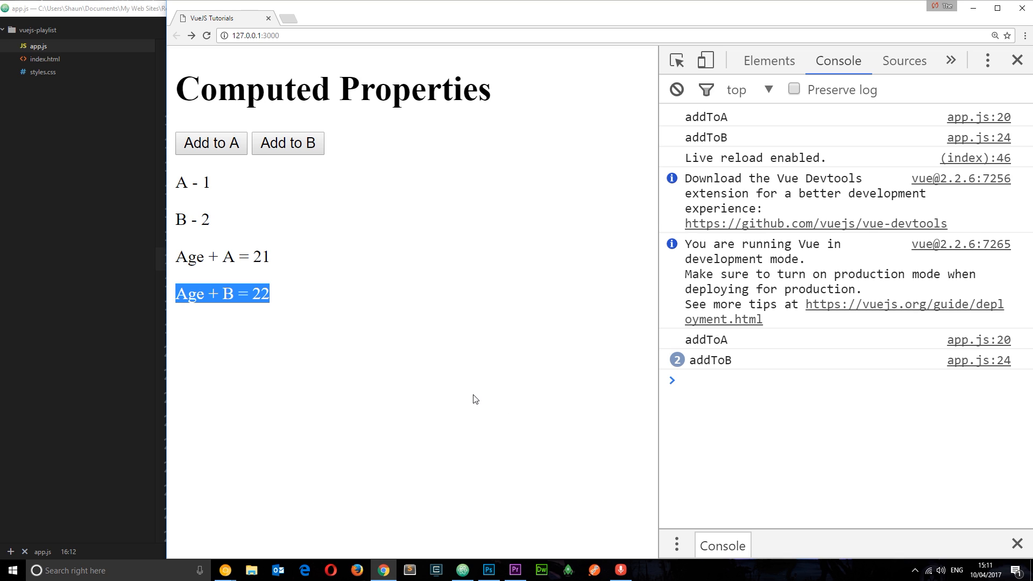
mouse_move(104, 251)
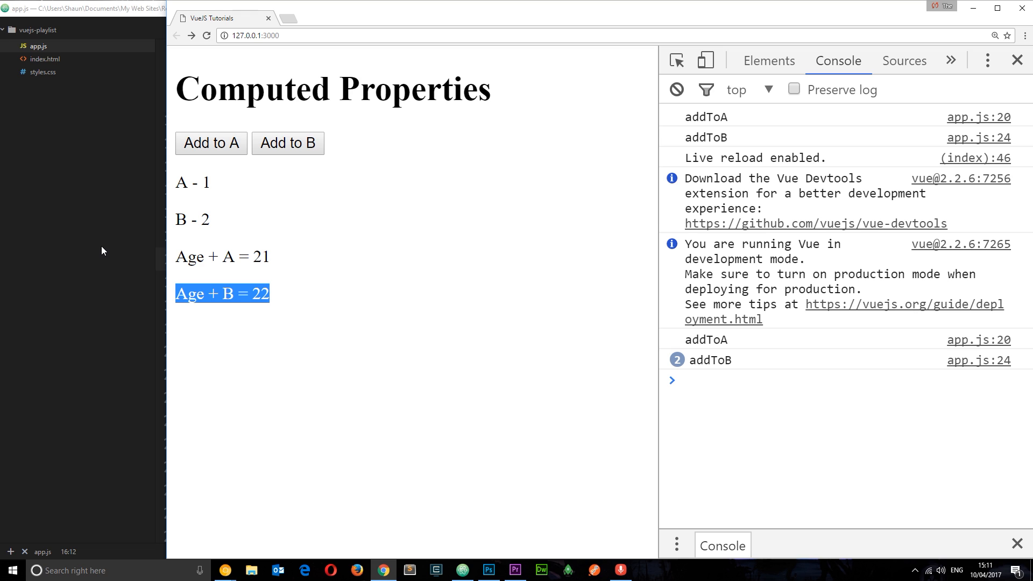